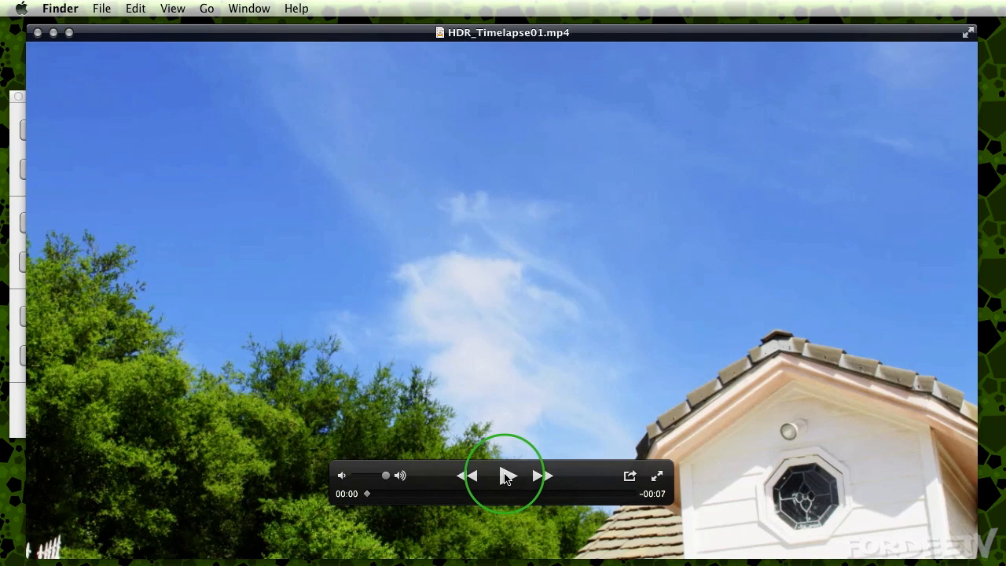
# Play the HDR_Timelapse01.mp4 clip in QuickTime Player and stop it
pyautogui.click(507, 475)
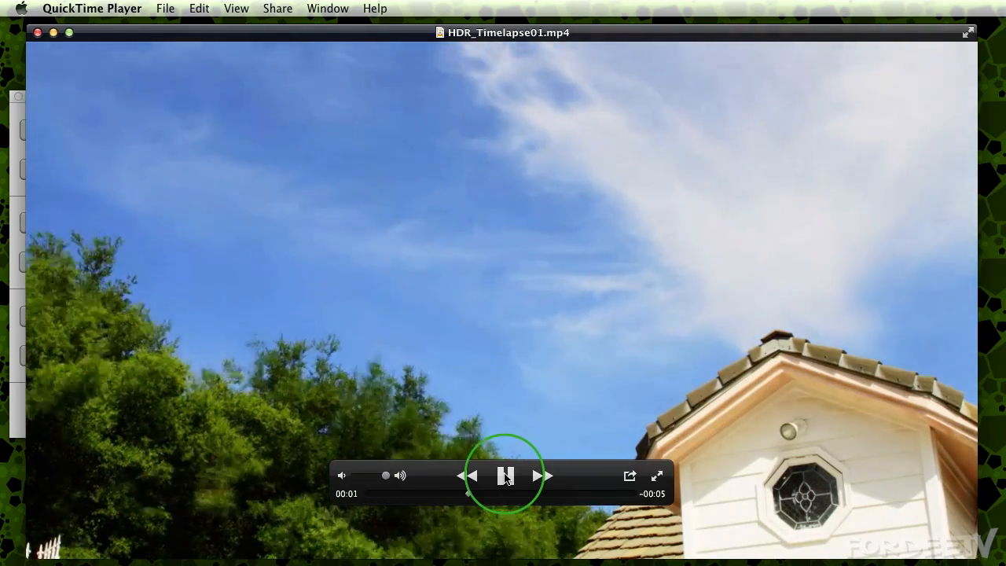
pyautogui.click(506, 476)
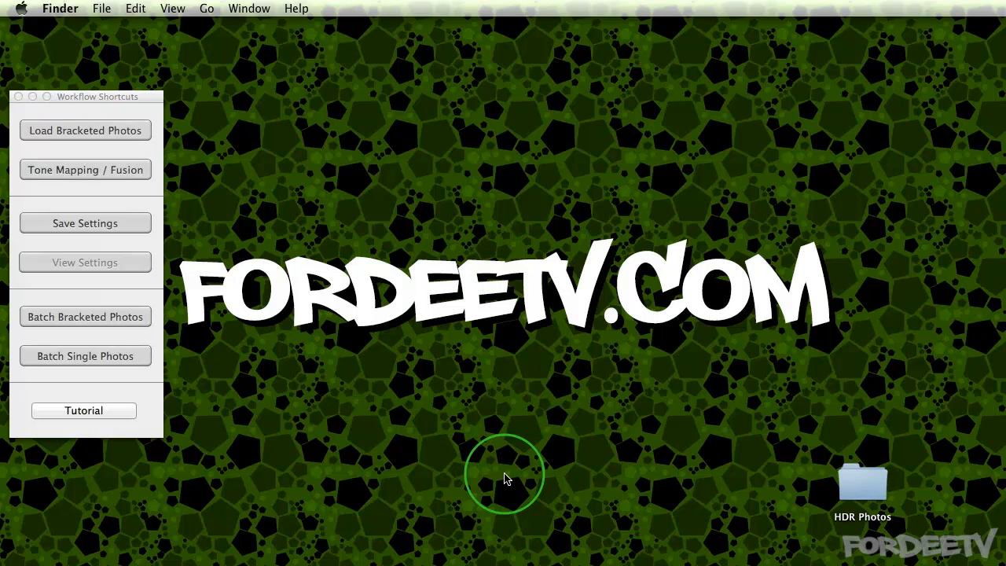
pyautogui.moveTo(486, 470)
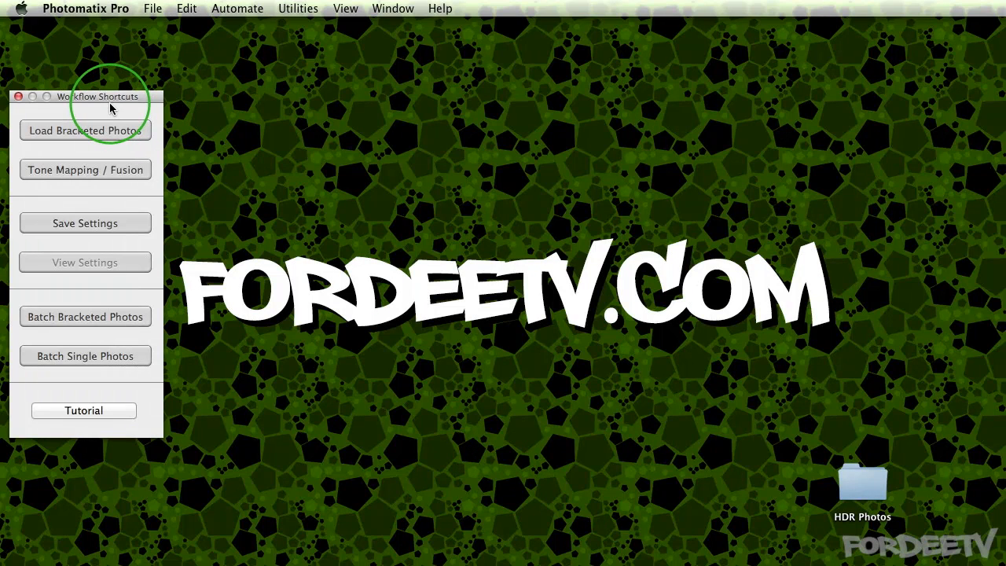
pyautogui.moveTo(85, 131)
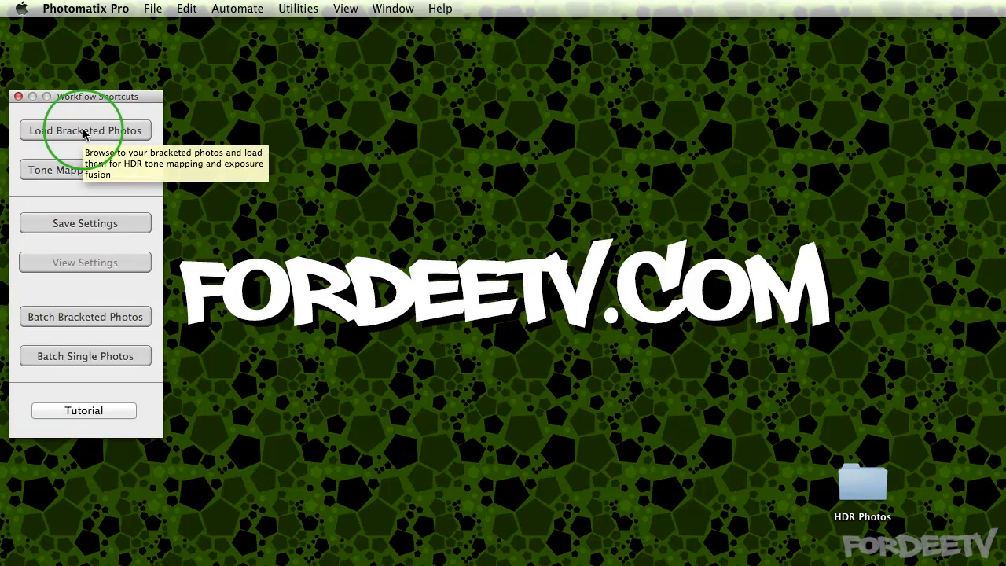
# Start Load Bracketed Photos from the Workflow Shortcuts window
pyautogui.click(85, 131)
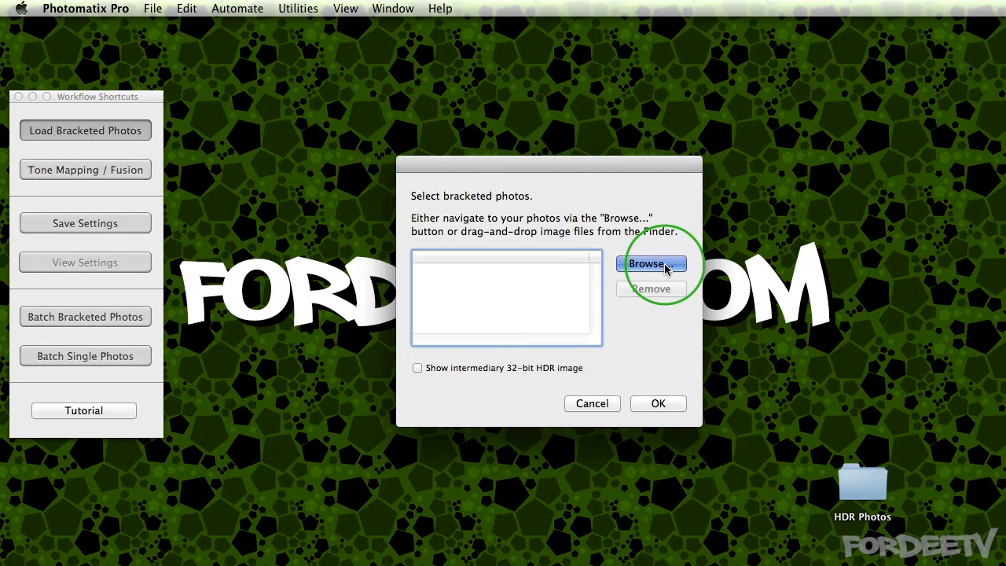
# Browse to the HDR Photos folder and load IMG_0001 to IMG_0003 as the bracketed set
pyautogui.click(653, 263)
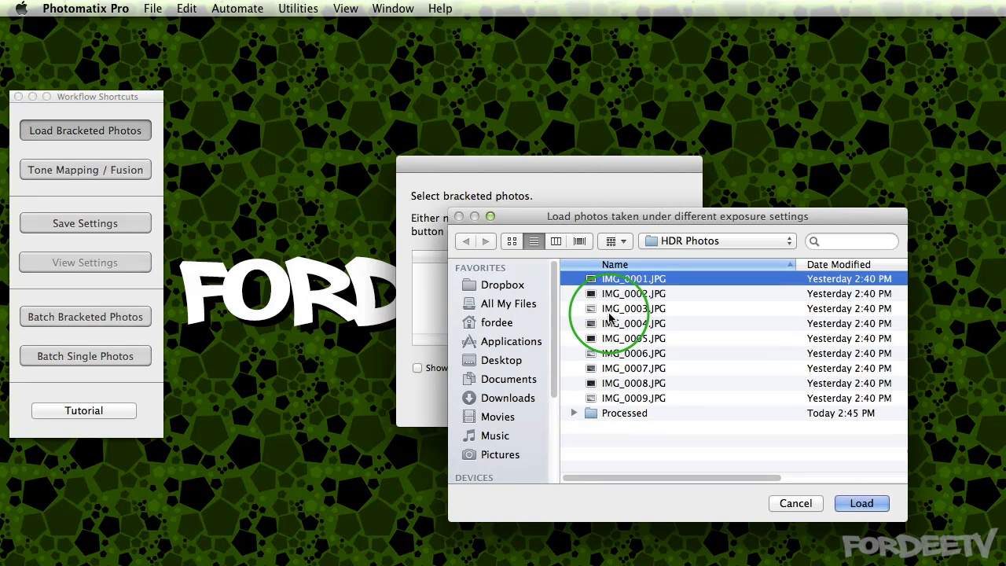
pyautogui.click(633, 309)
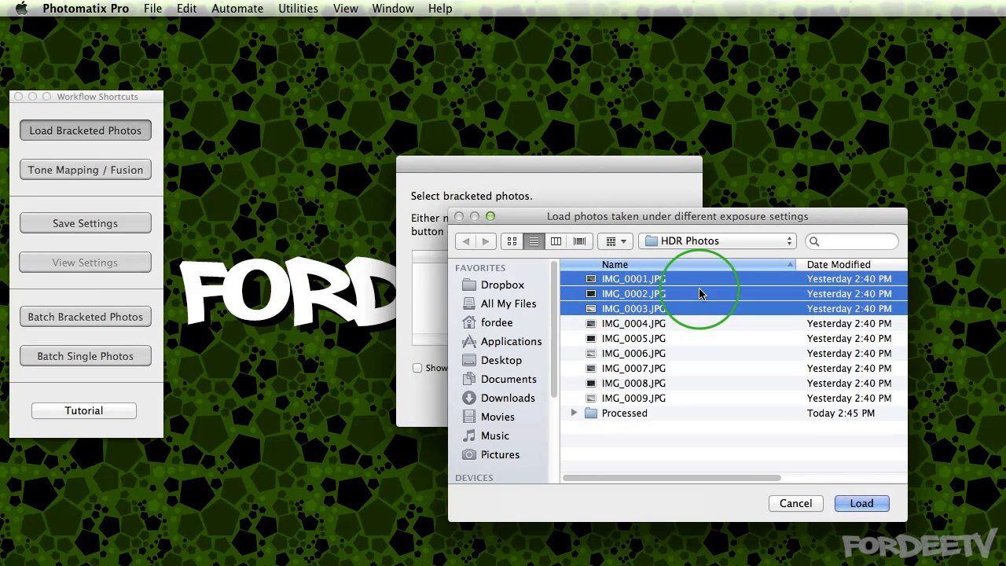
pyautogui.moveTo(598, 288)
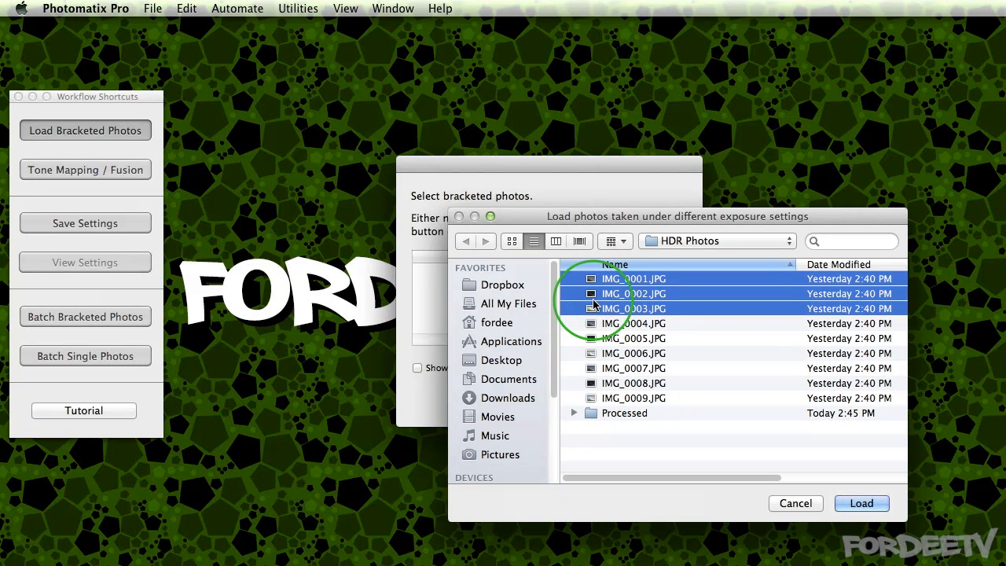
pyautogui.moveTo(862, 503)
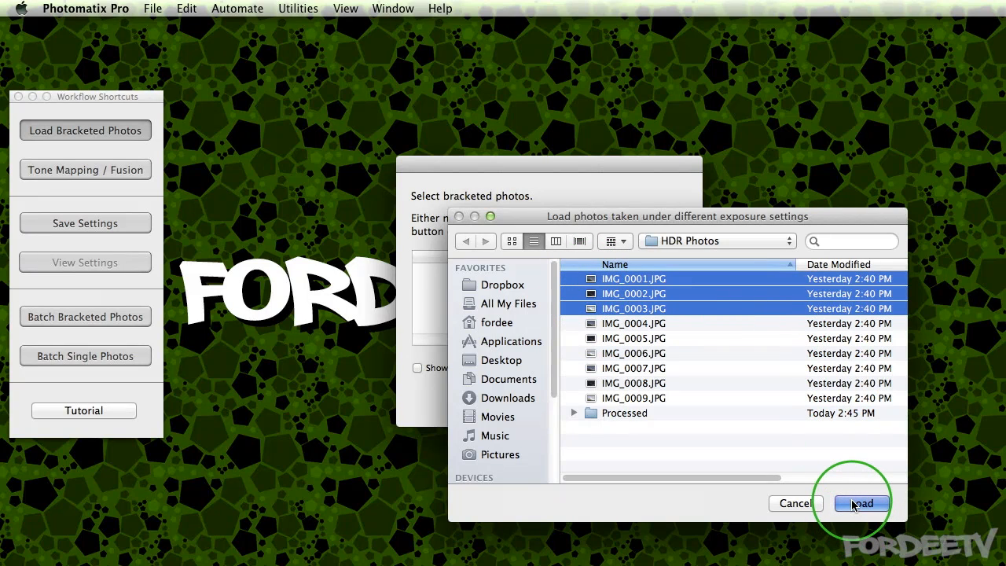
pyautogui.click(862, 504)
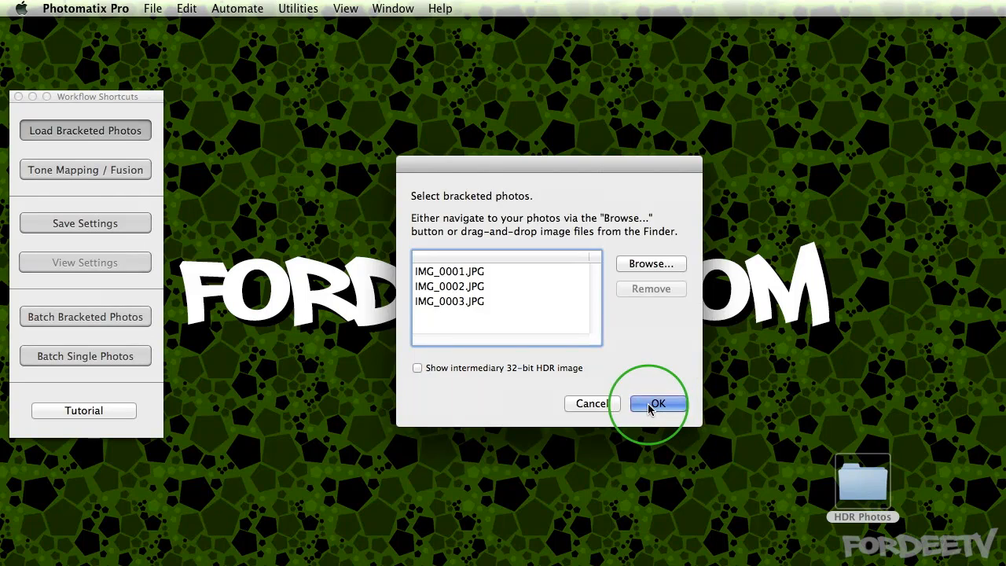
# Accept the three-photo bracketed list to reach the Preprocessing Options
pyautogui.click(657, 403)
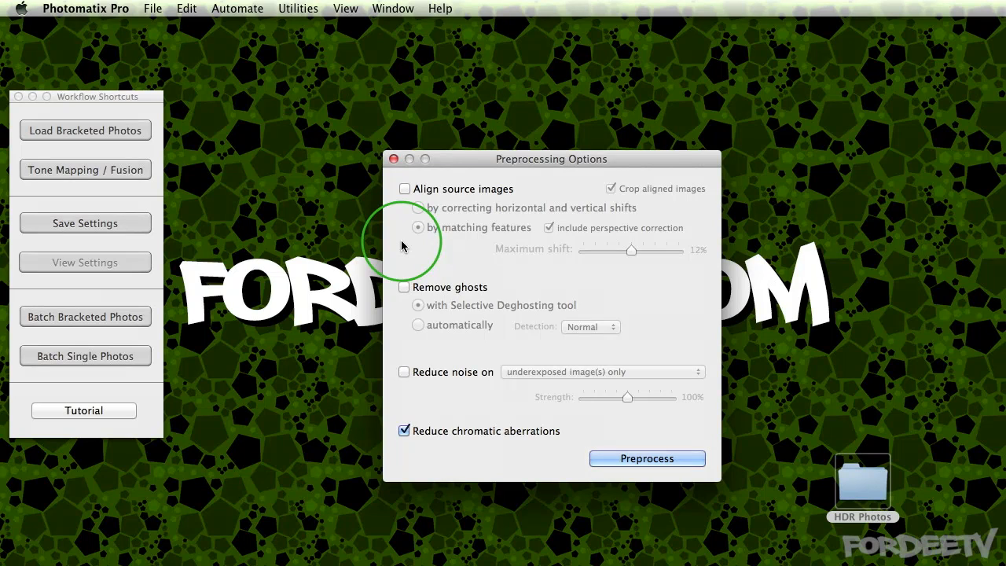
pyautogui.moveTo(570, 194)
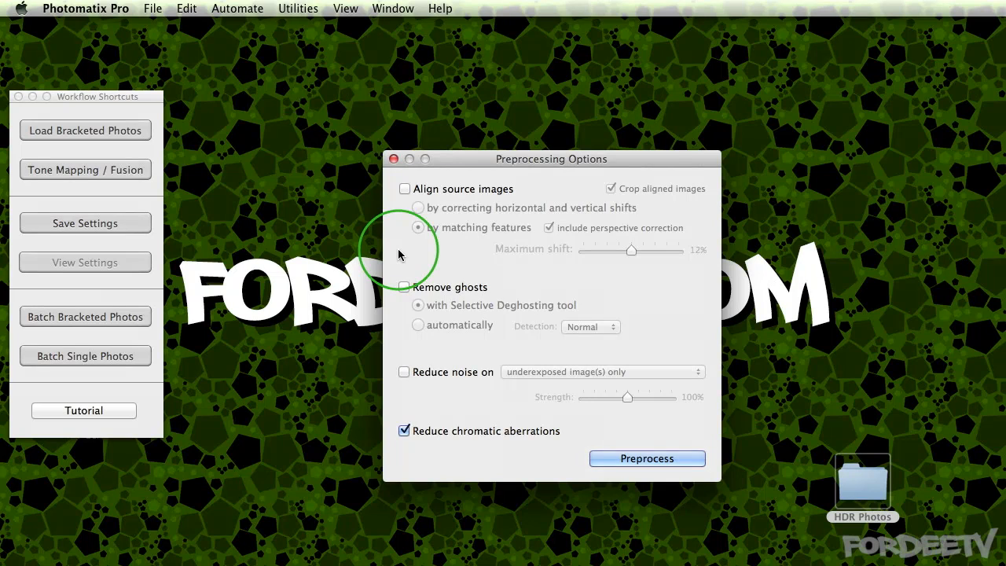
pyautogui.moveTo(441, 194)
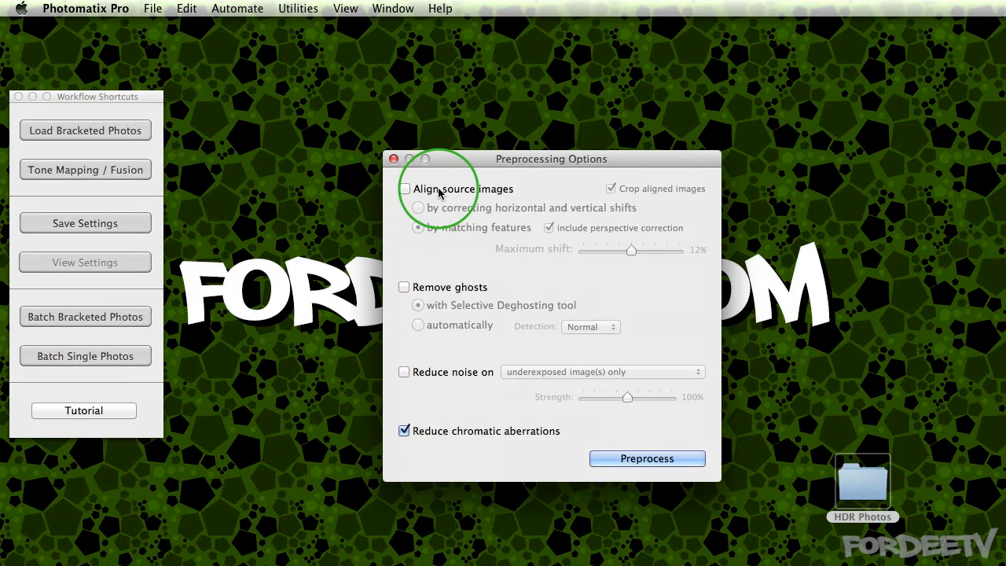
pyautogui.moveTo(409, 216)
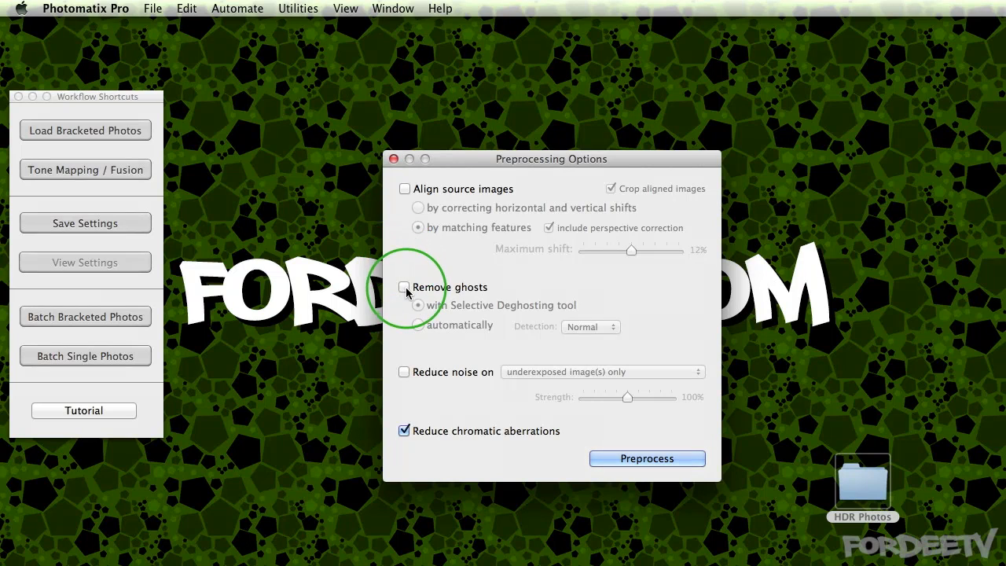
pyautogui.moveTo(404, 286)
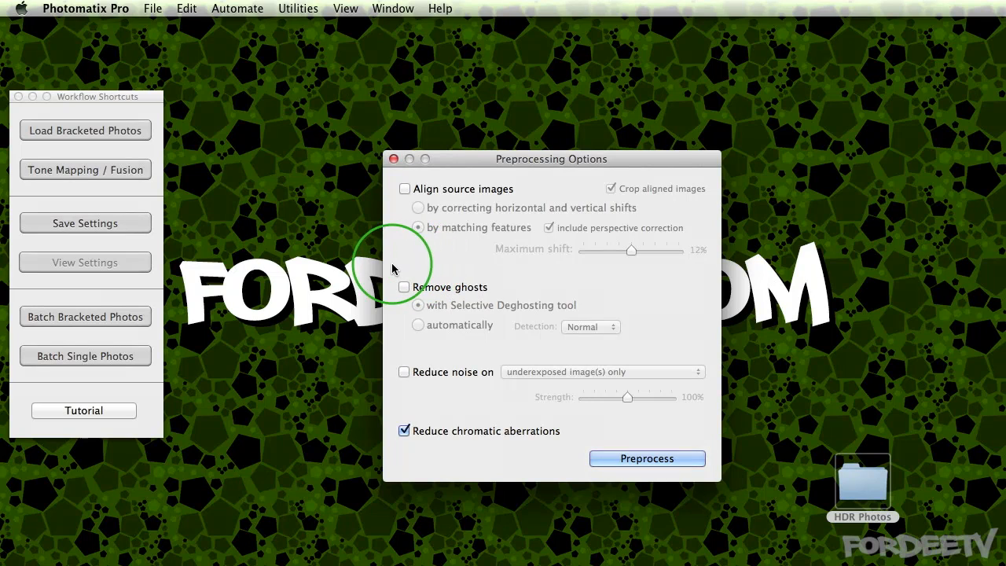
pyautogui.moveTo(499, 279)
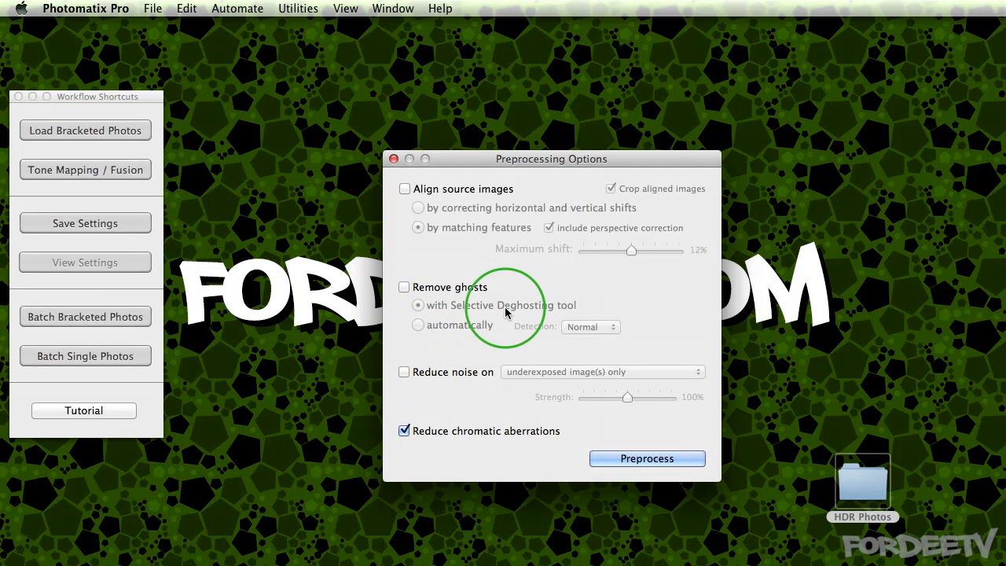
pyautogui.moveTo(420, 313)
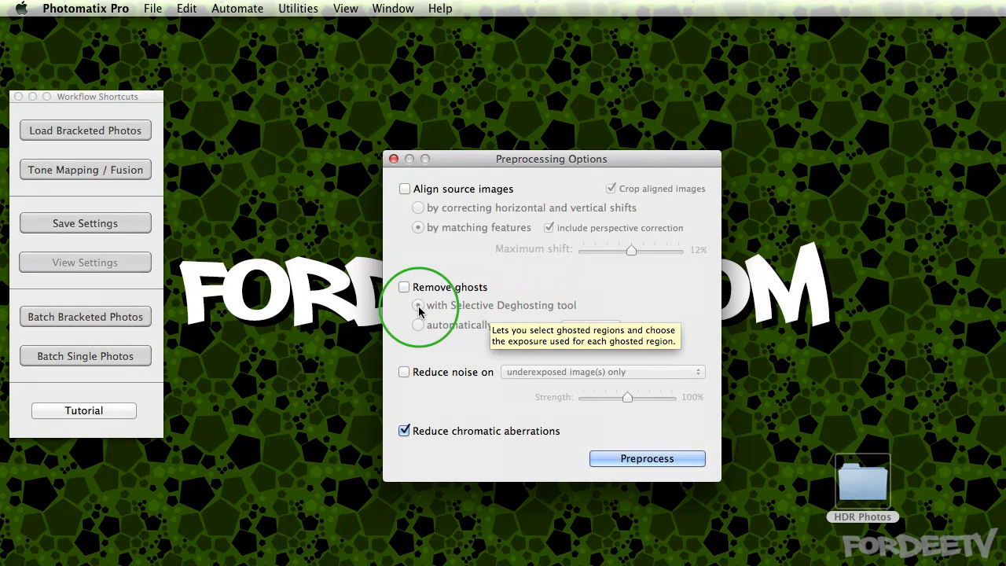
pyautogui.moveTo(523, 378)
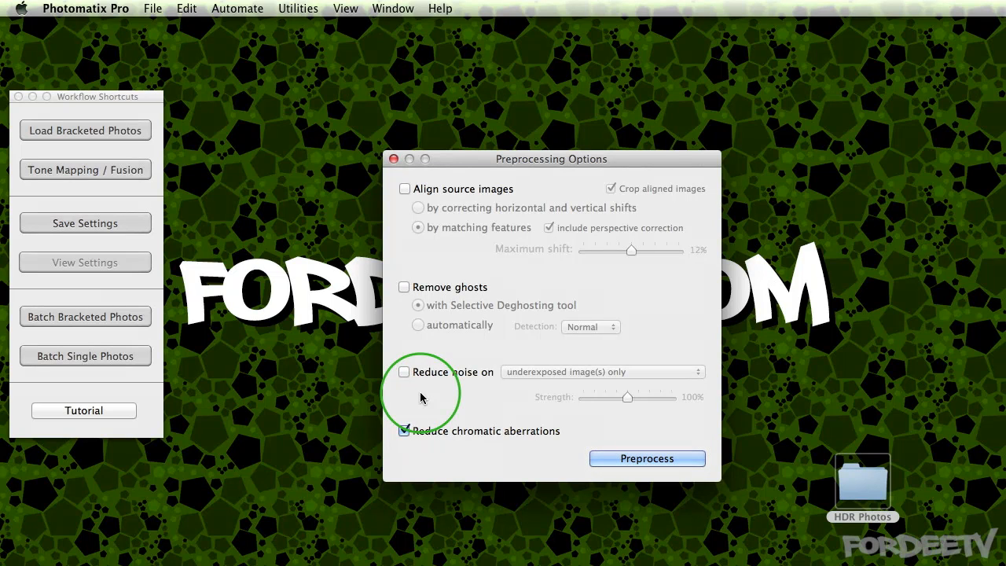
# Enable noise reduction on underexposed images only and run Preprocess to merge the brackets
pyautogui.click(404, 372)
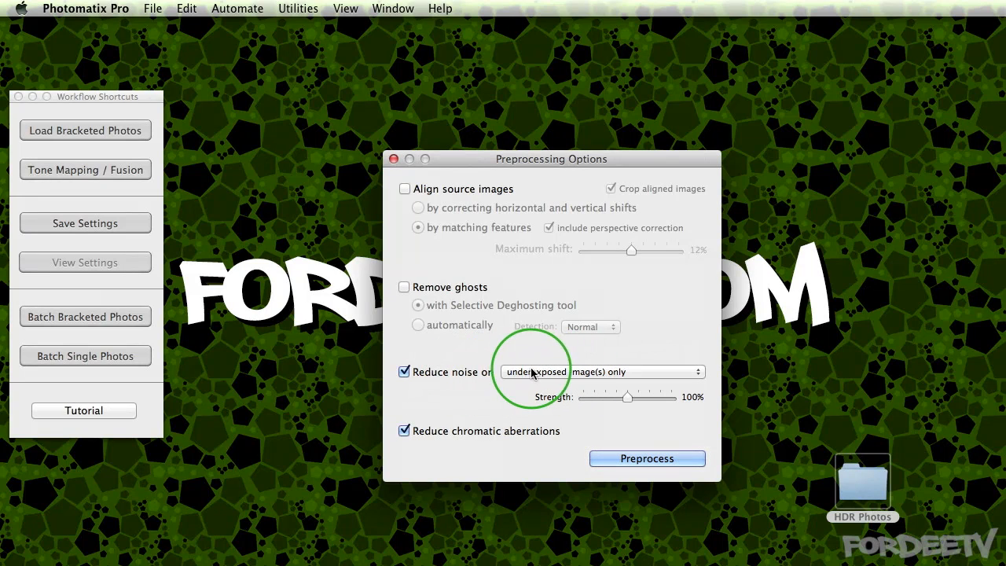
pyautogui.click(602, 371)
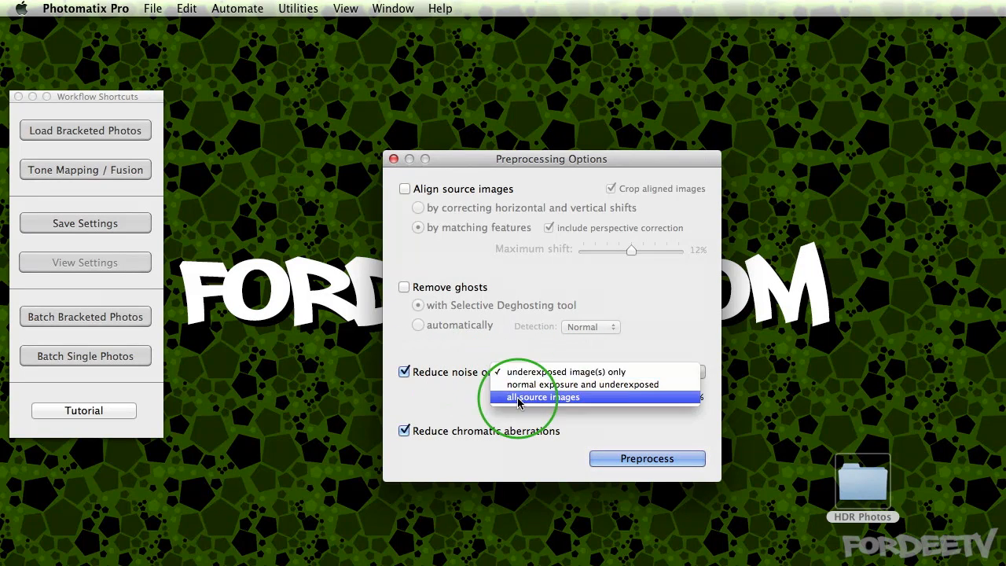
pyautogui.moveTo(550, 372)
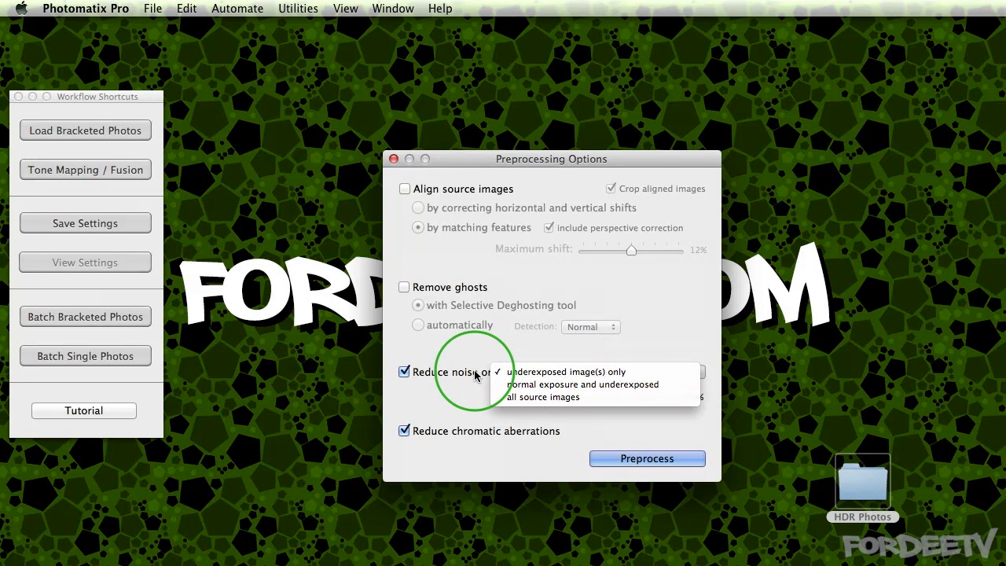
pyautogui.click(550, 372)
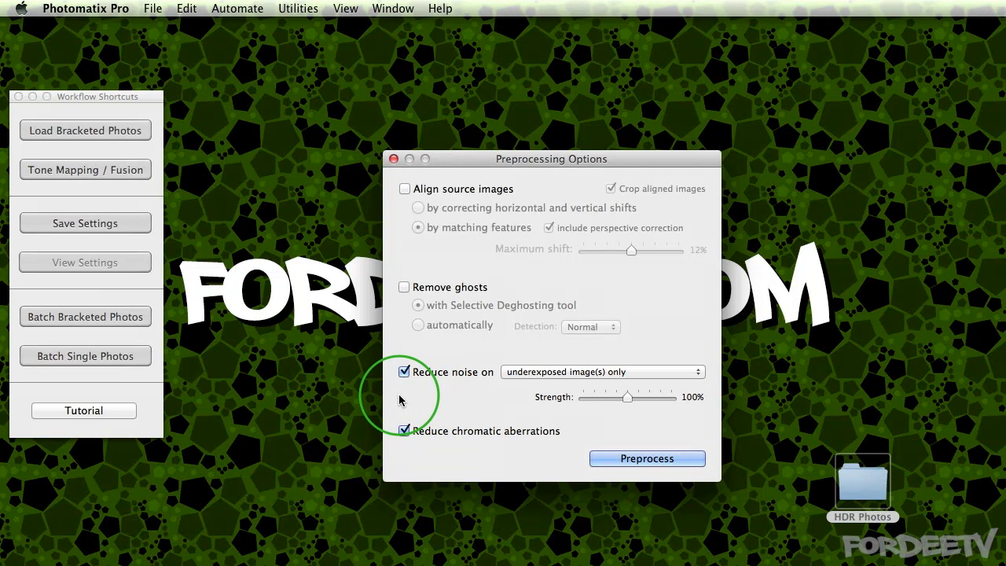
pyautogui.moveTo(428, 454)
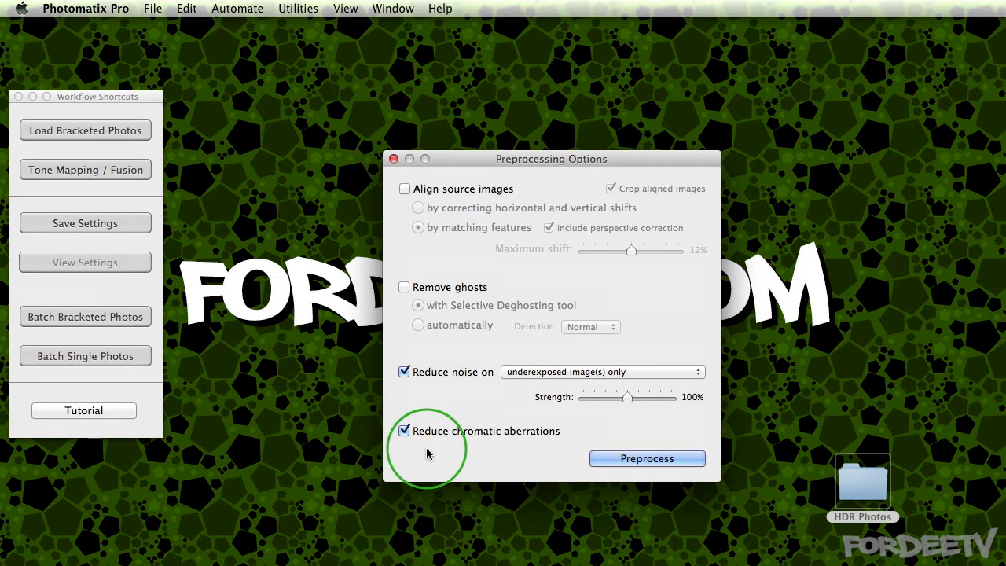
pyautogui.moveTo(515, 451)
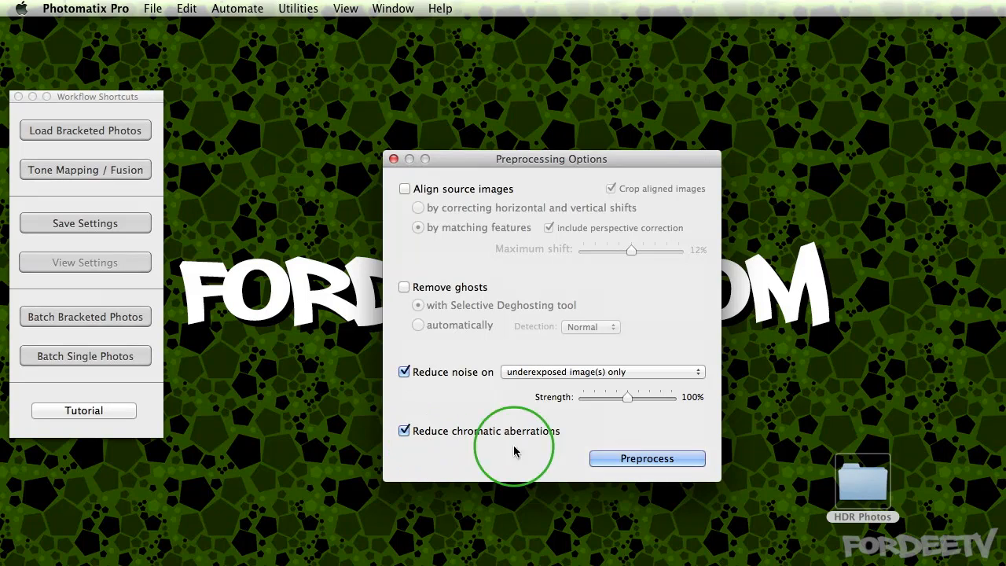
pyautogui.click(647, 459)
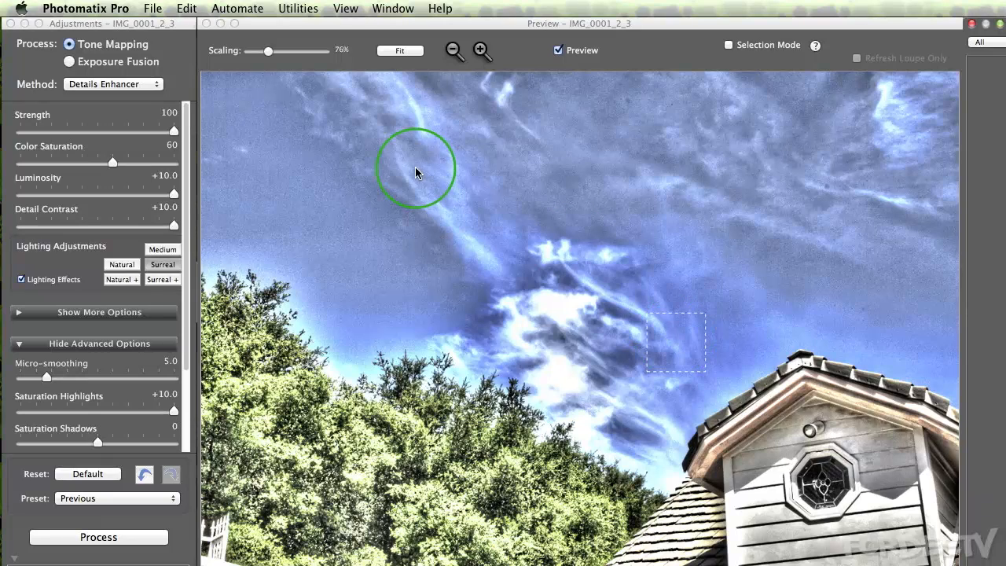
pyautogui.moveTo(690, 150)
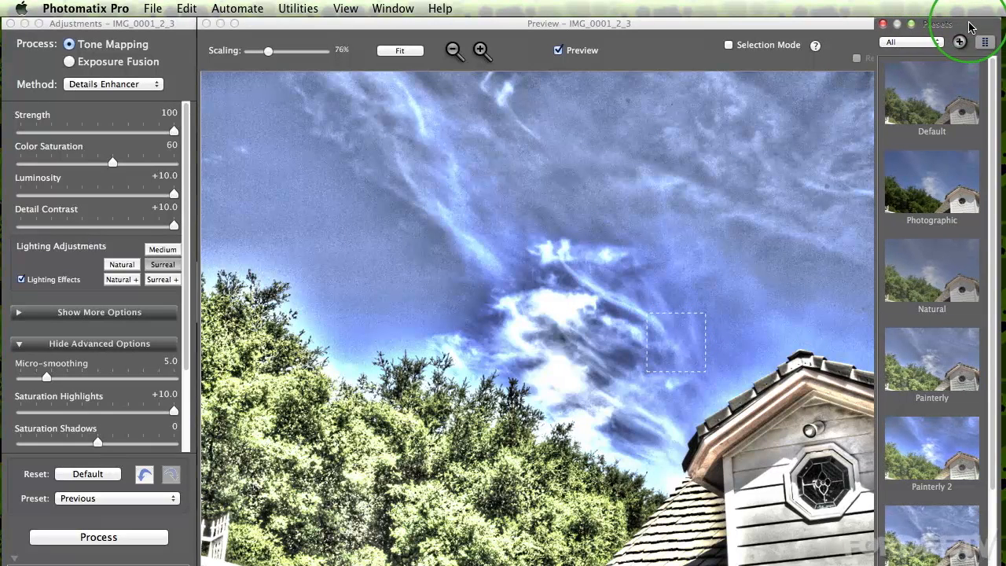
pyautogui.moveTo(767, 209)
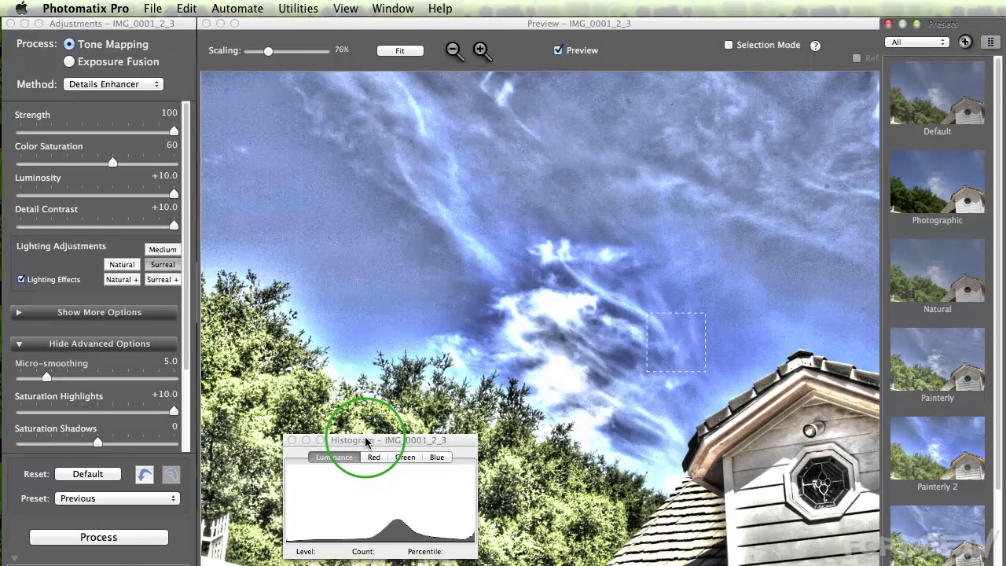
pyautogui.moveTo(366, 440); pyautogui.dragTo(328, 352)
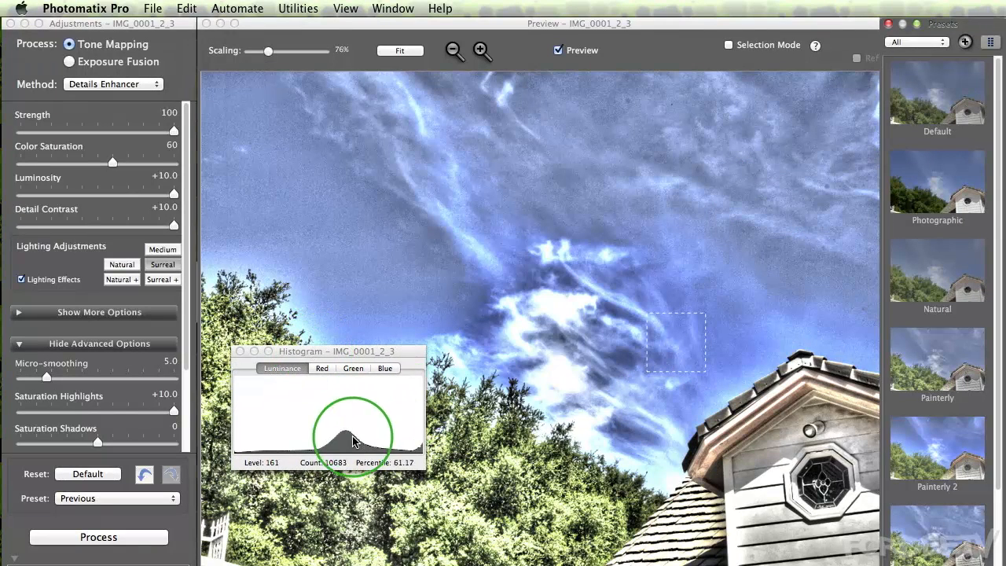
pyautogui.moveTo(525, 411)
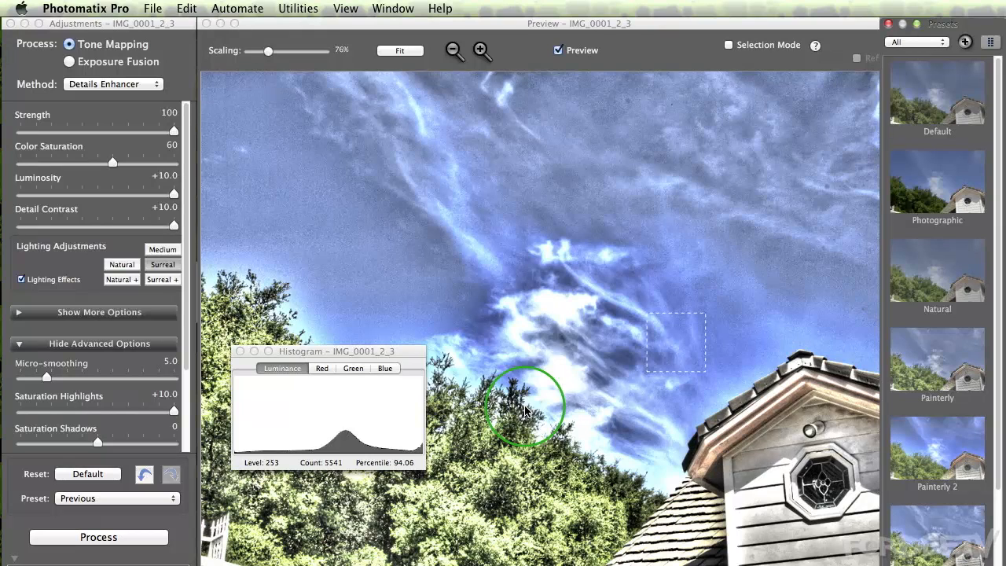
pyautogui.moveTo(485, 352)
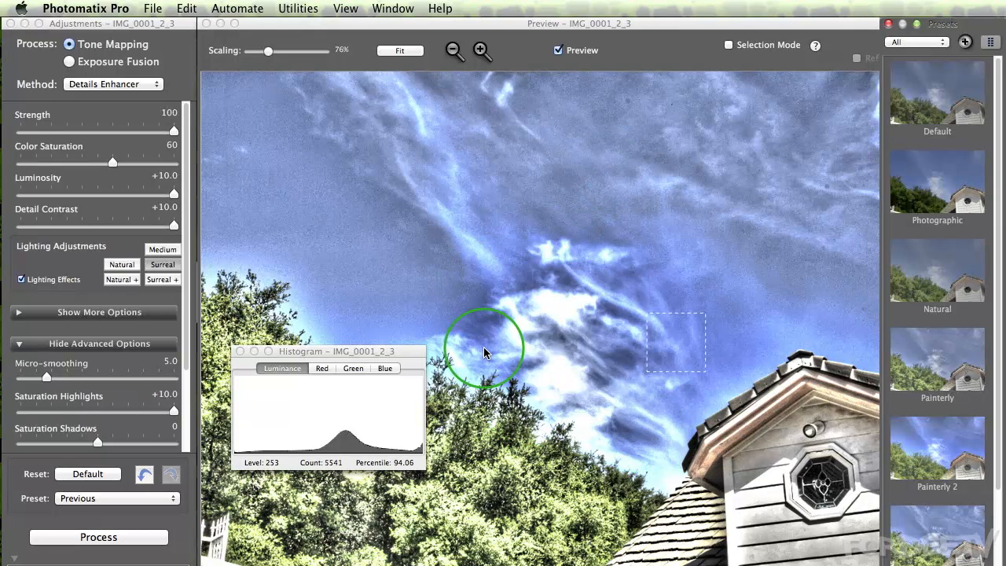
pyautogui.moveTo(356, 168)
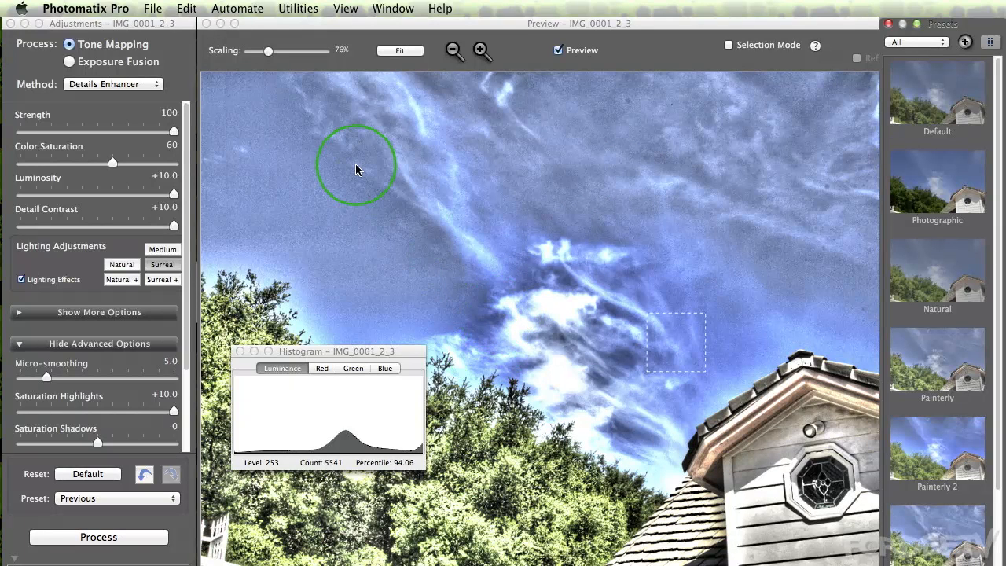
pyautogui.moveTo(20, 45)
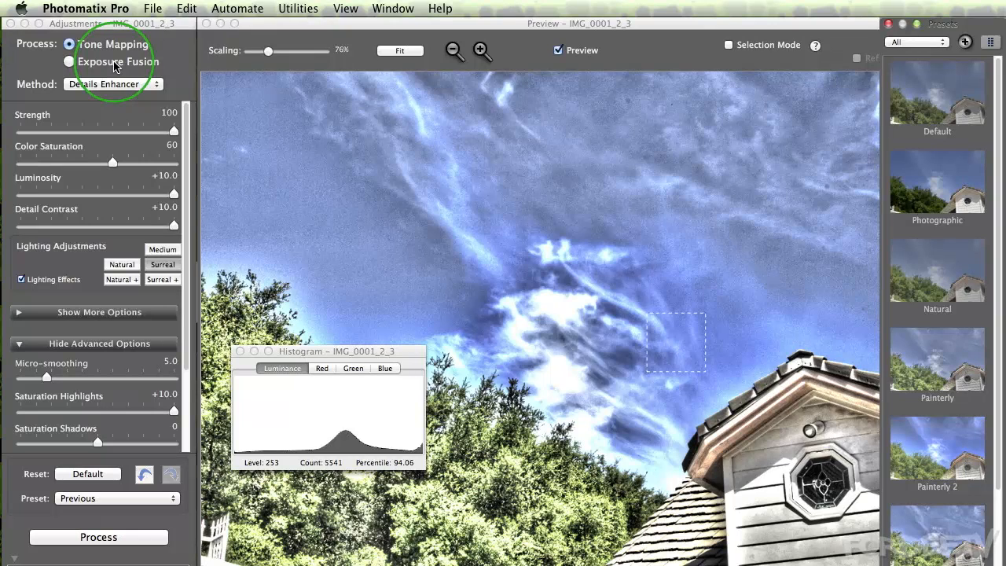
# Keep the current tone-mapping method and apply the Deep preset from the Presets panel
pyautogui.click(113, 84)
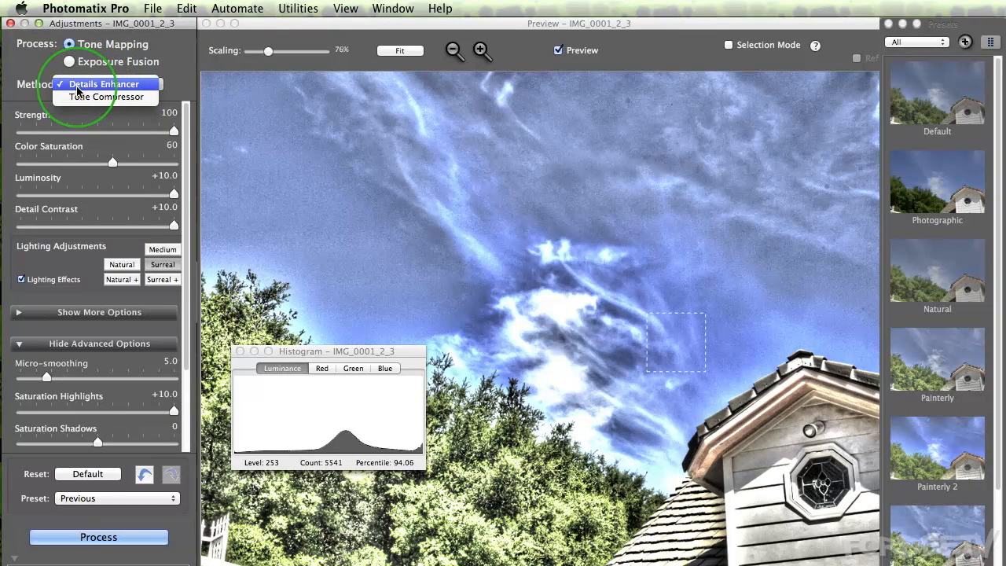
pyautogui.moveTo(106, 97)
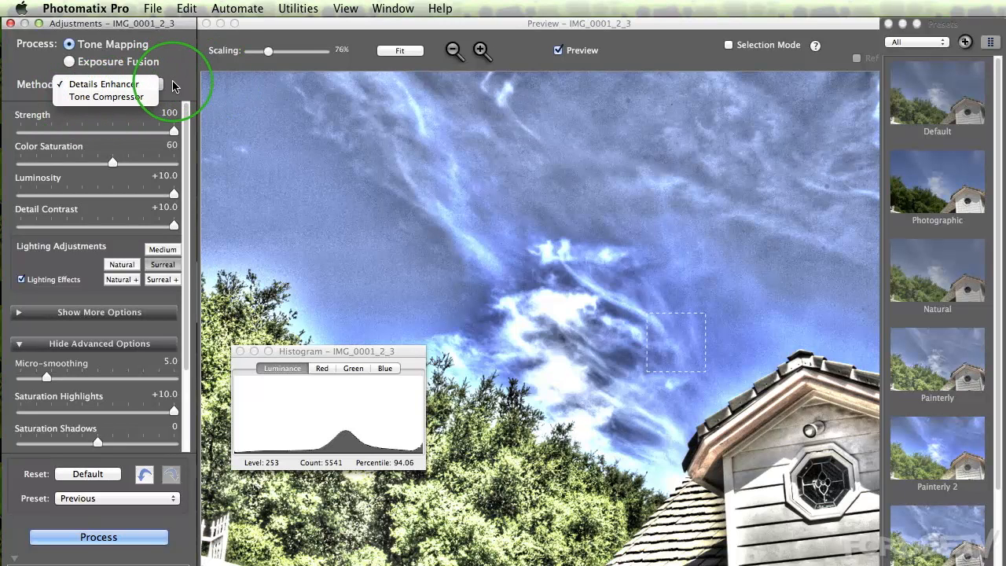
pyautogui.moveTo(200, 127)
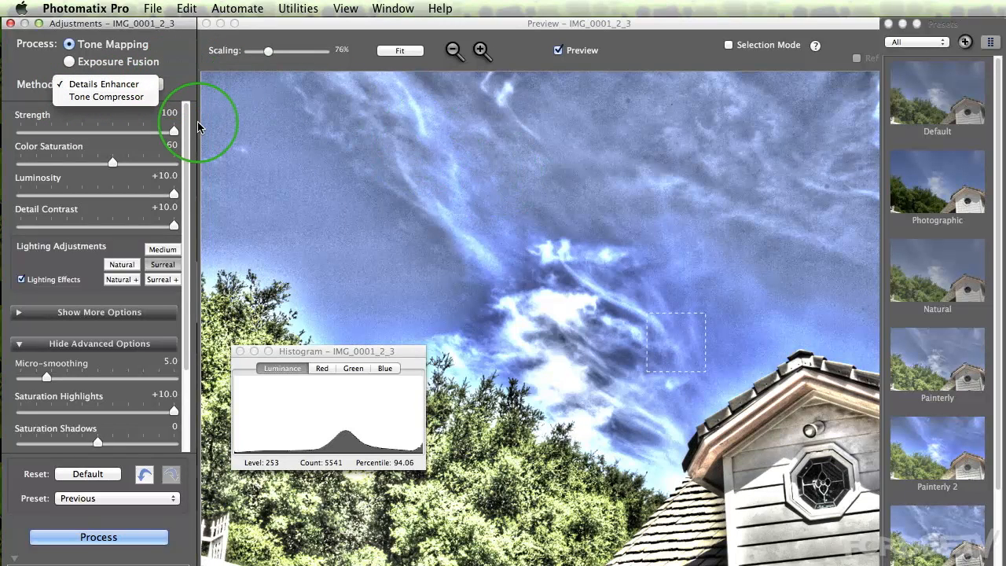
pyautogui.moveTo(172, 85)
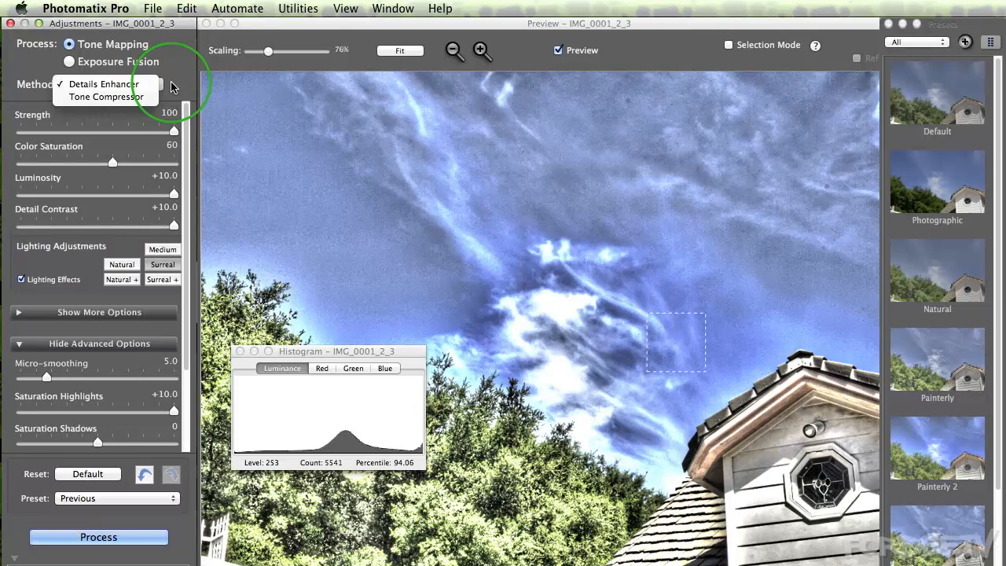
pyautogui.click(102, 84)
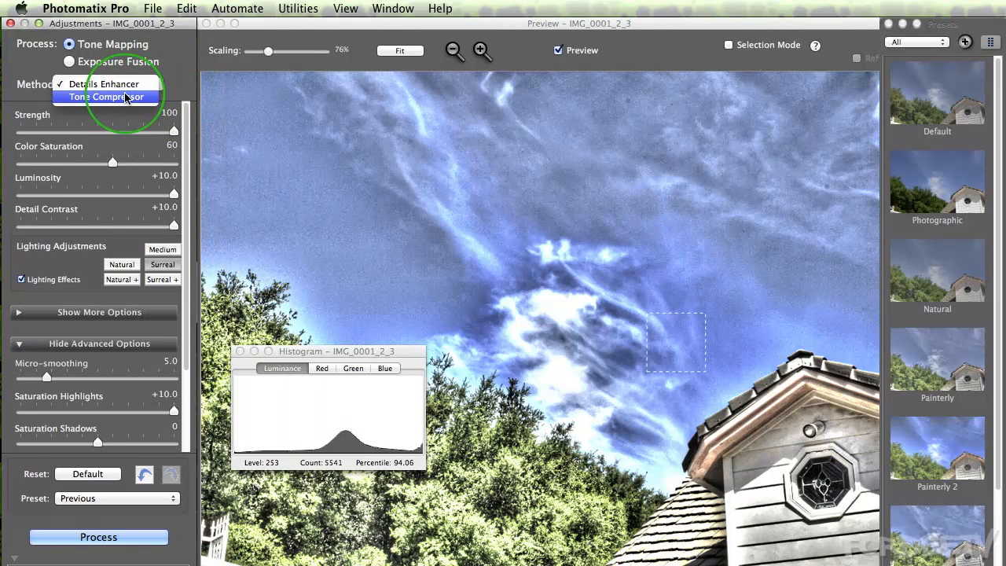
pyautogui.click(106, 83)
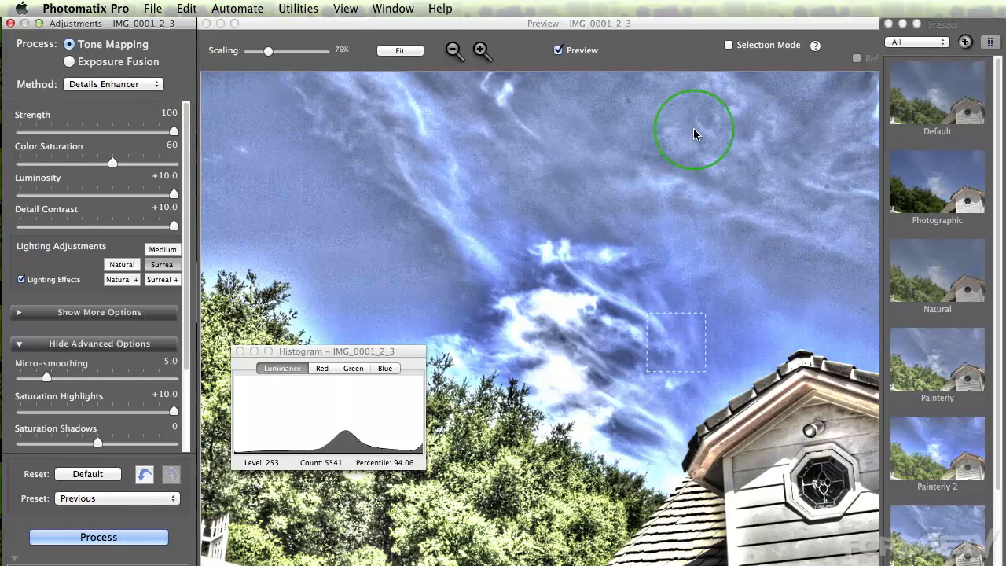
pyautogui.scroll(-3)
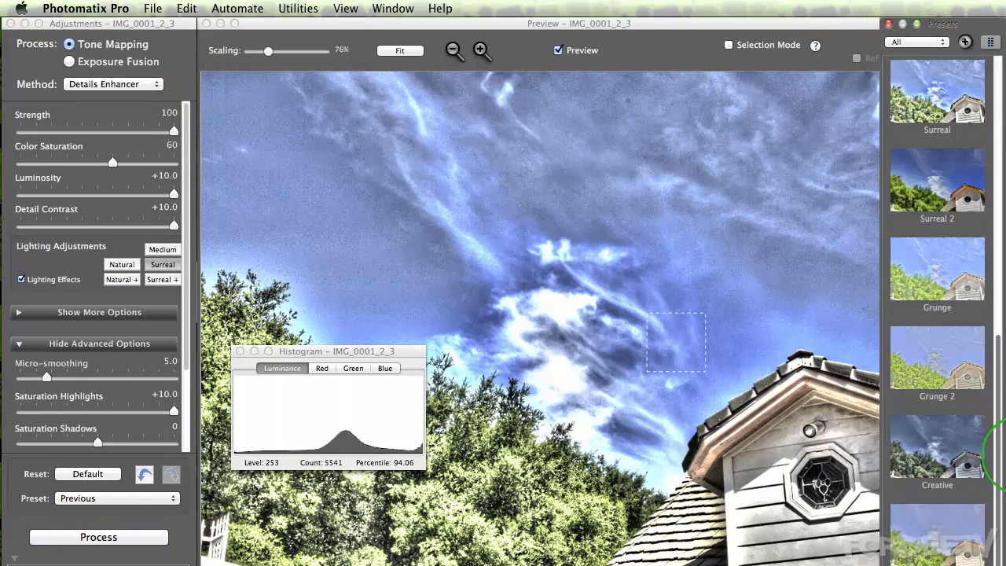
pyautogui.scroll(-3)
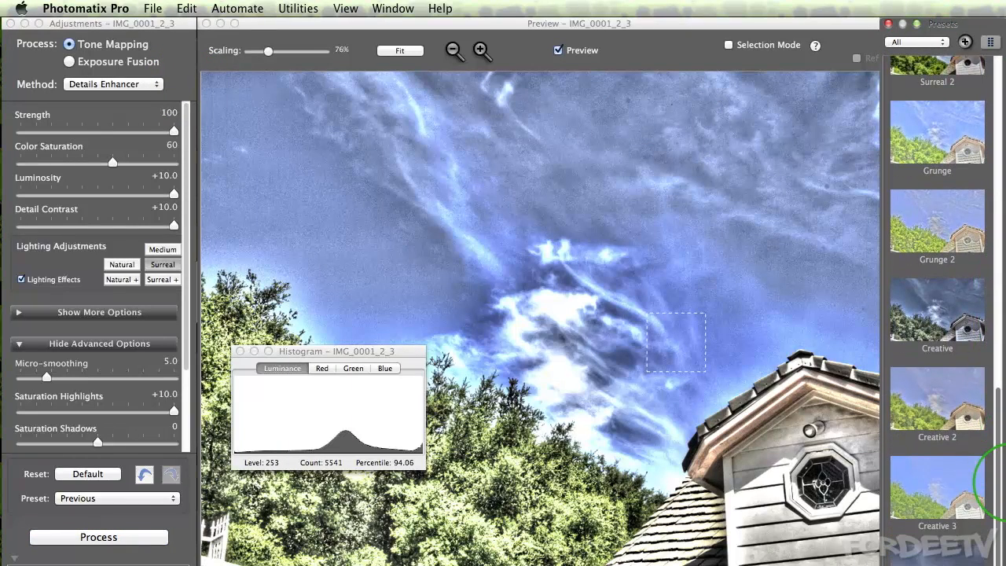
pyautogui.scroll(-3)
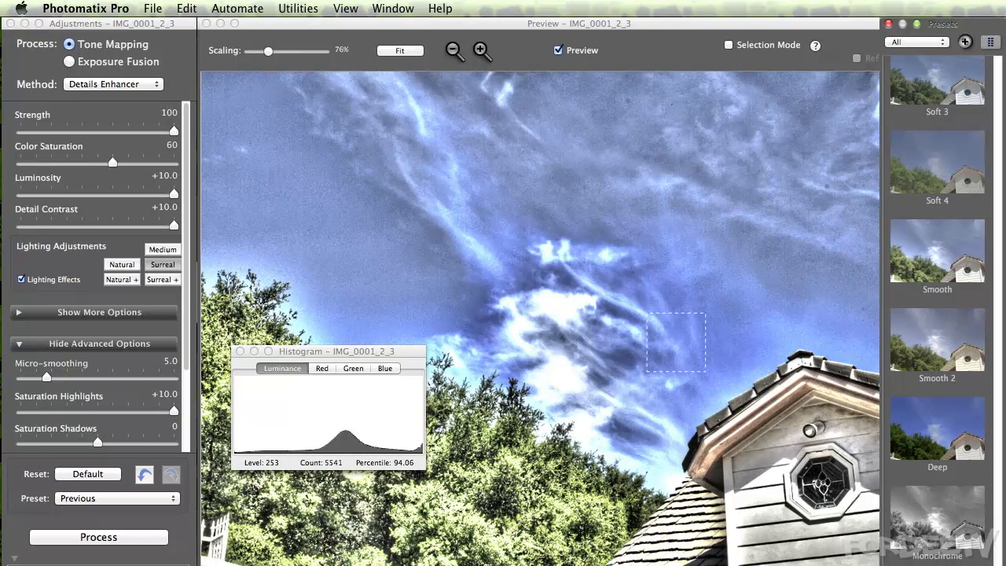
pyautogui.click(937, 428)
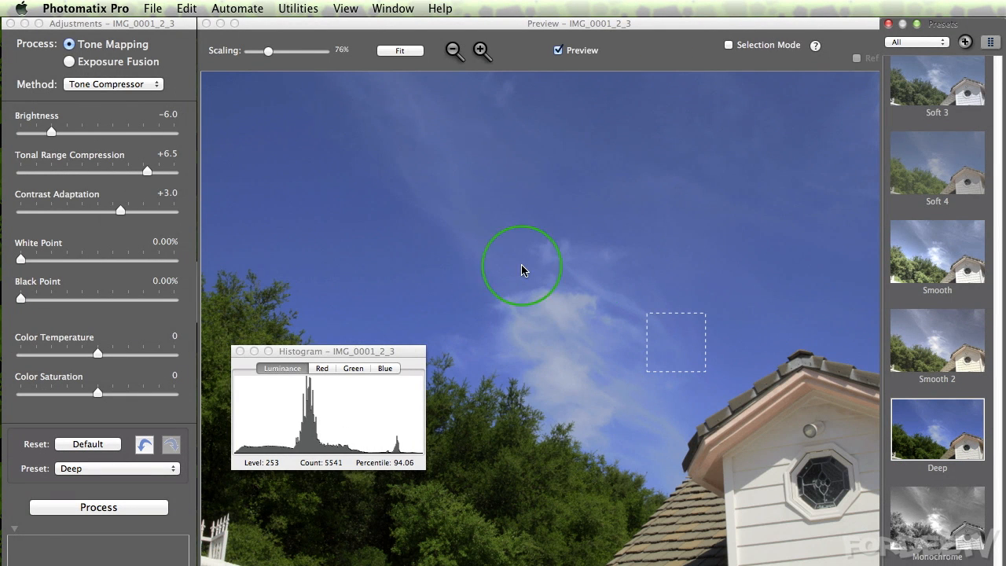
pyautogui.moveTo(462, 231)
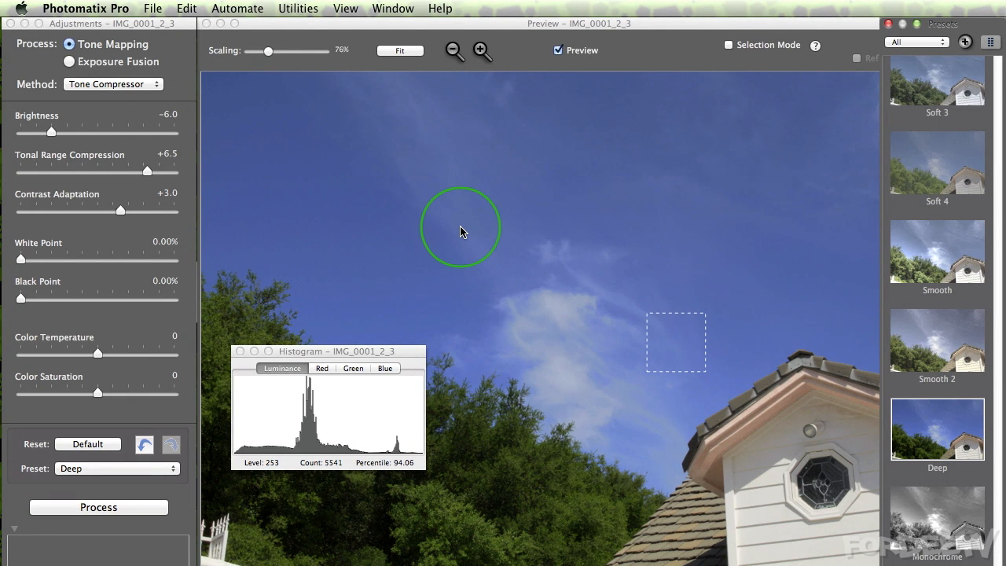
pyautogui.moveTo(342, 522)
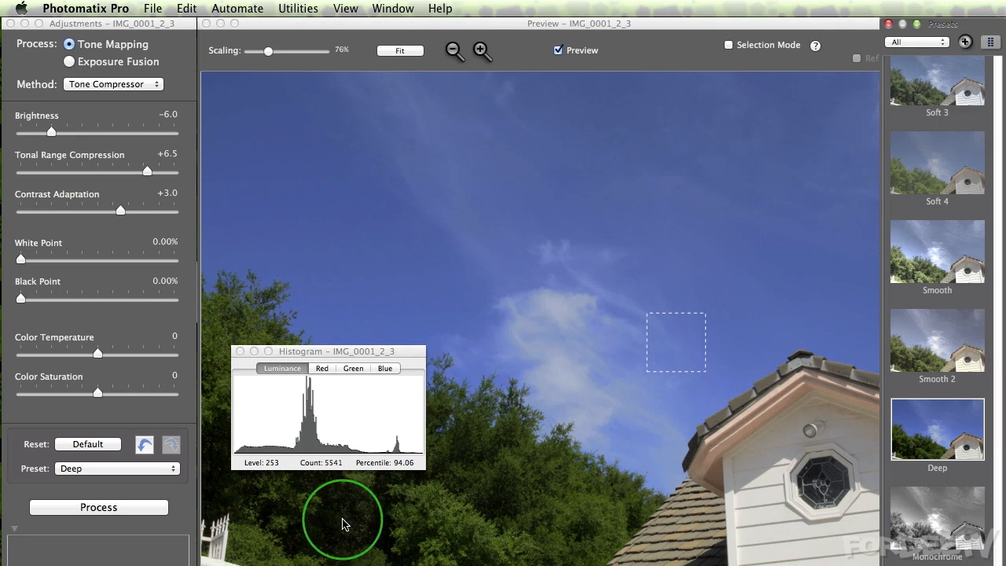
pyautogui.moveTo(604, 279)
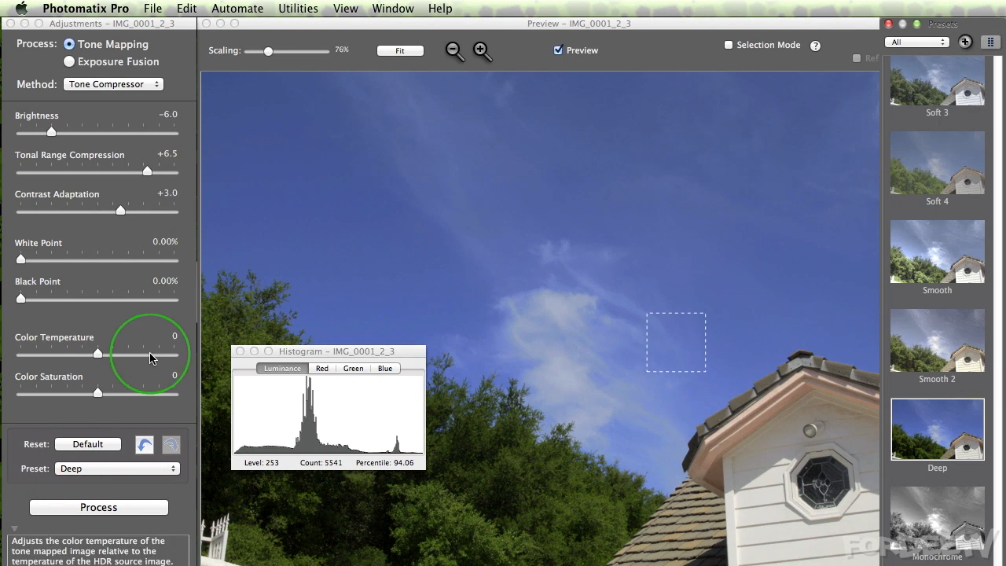
# Raise the White Point to 3.80%, turning the preset into Custom
pyautogui.moveTo(20, 258); pyautogui.dragTo(78, 258)
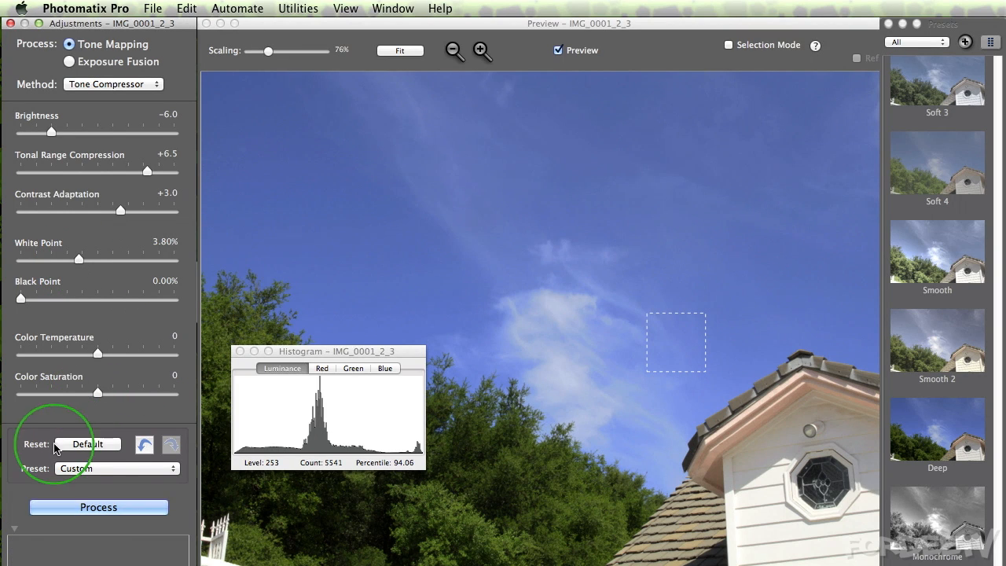
pyautogui.moveTo(92, 316)
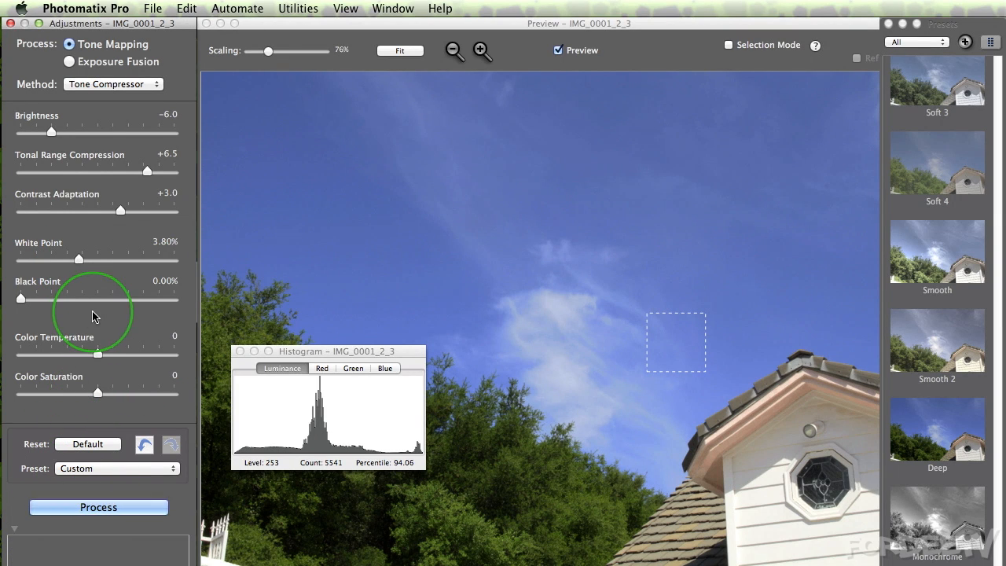
pyautogui.moveTo(67, 157)
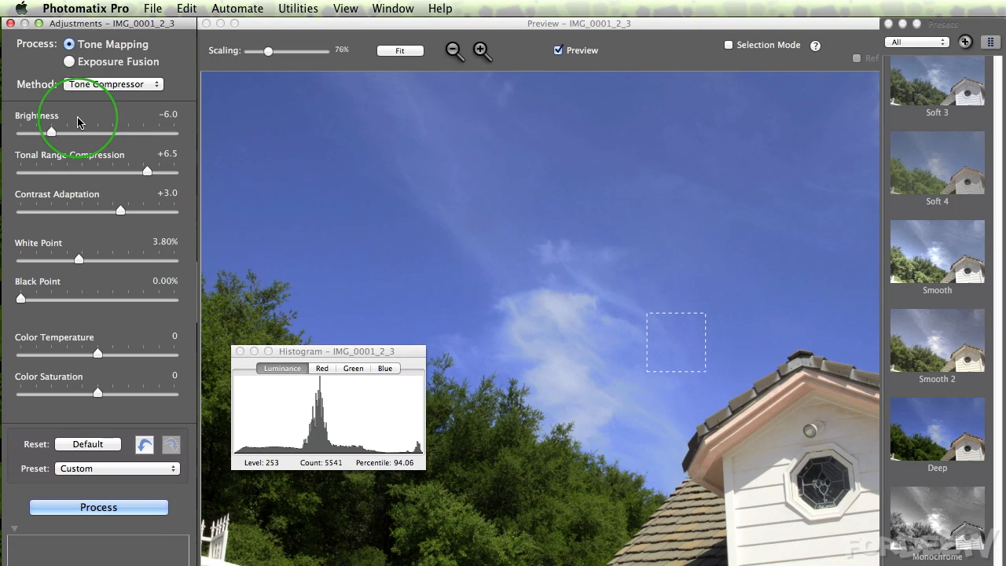
# Switch back to Details Enhancer and lower Strength from 100 to 30
pyautogui.click(112, 85)
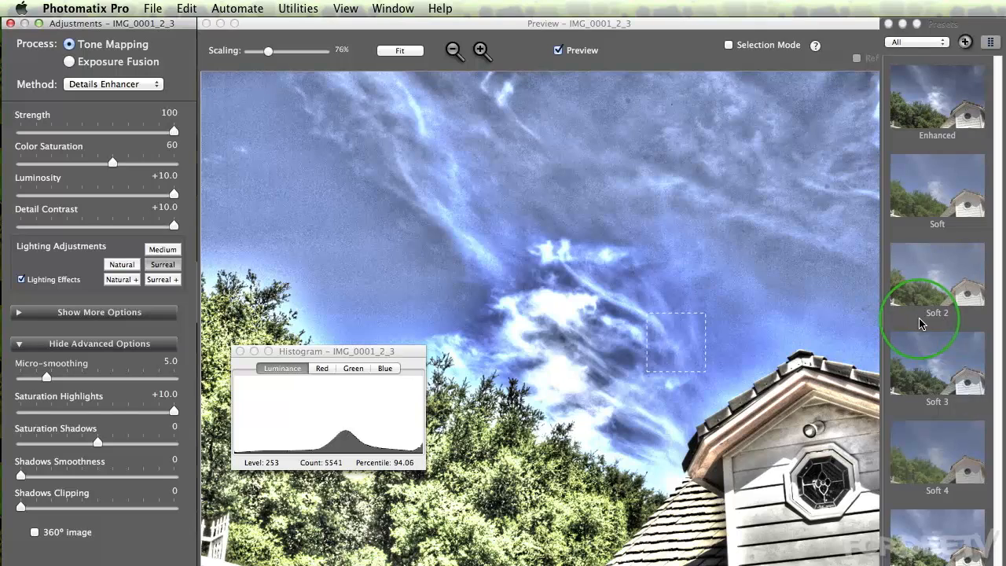
pyautogui.scroll(-3)
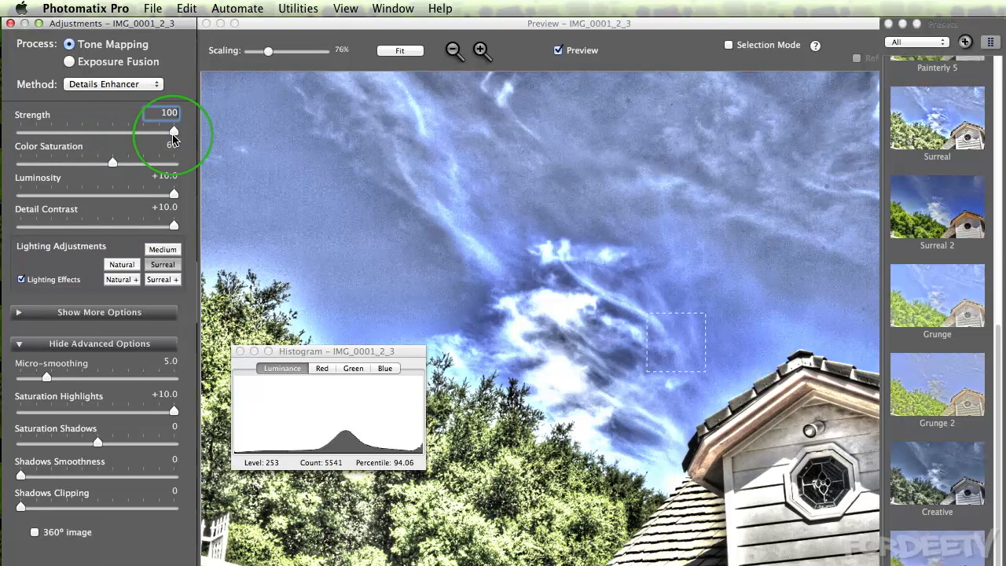
pyautogui.moveTo(173, 131); pyautogui.dragTo(75, 131)
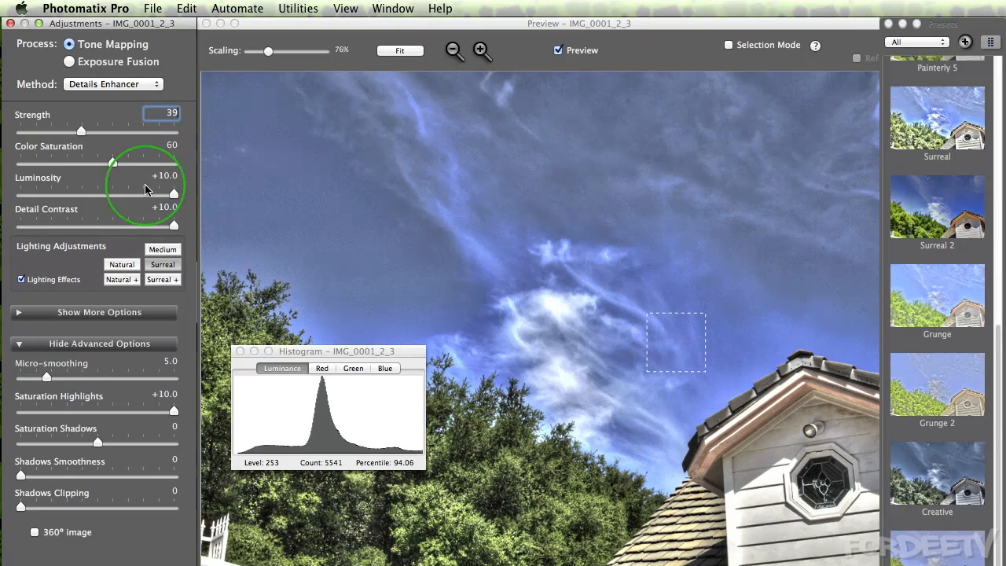
pyautogui.moveTo(137, 137)
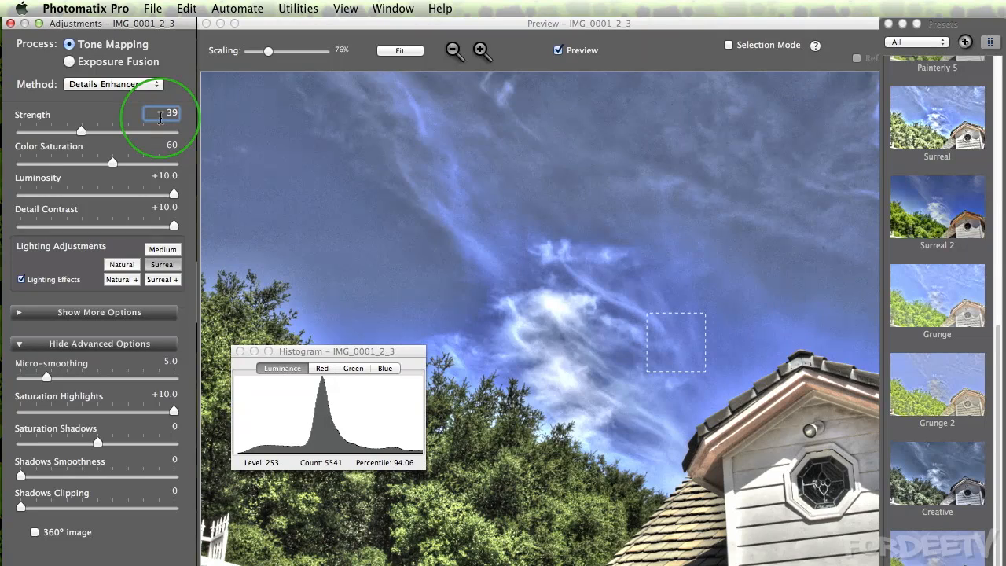
pyautogui.moveTo(82, 131)
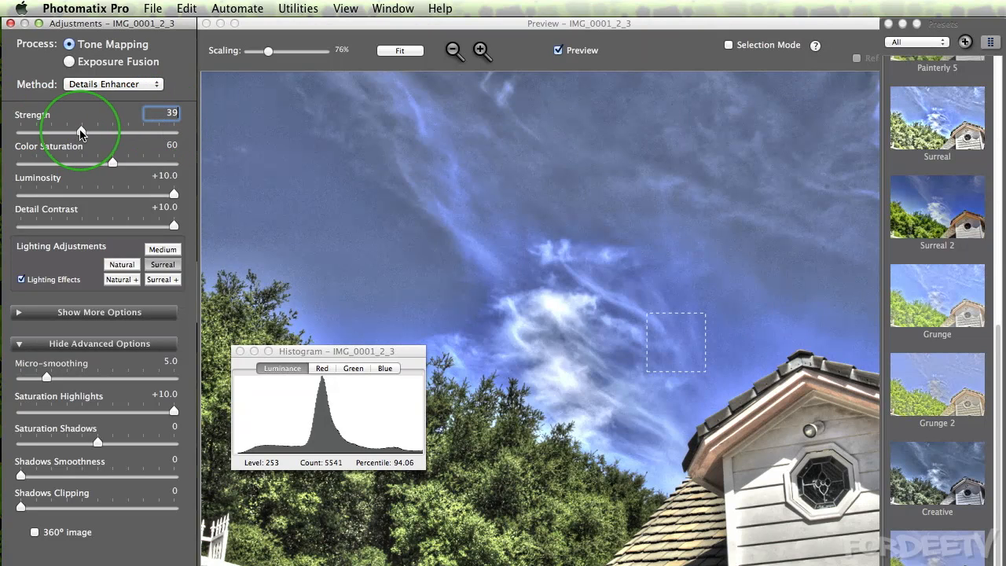
pyautogui.moveTo(81, 131); pyautogui.dragTo(71, 131)
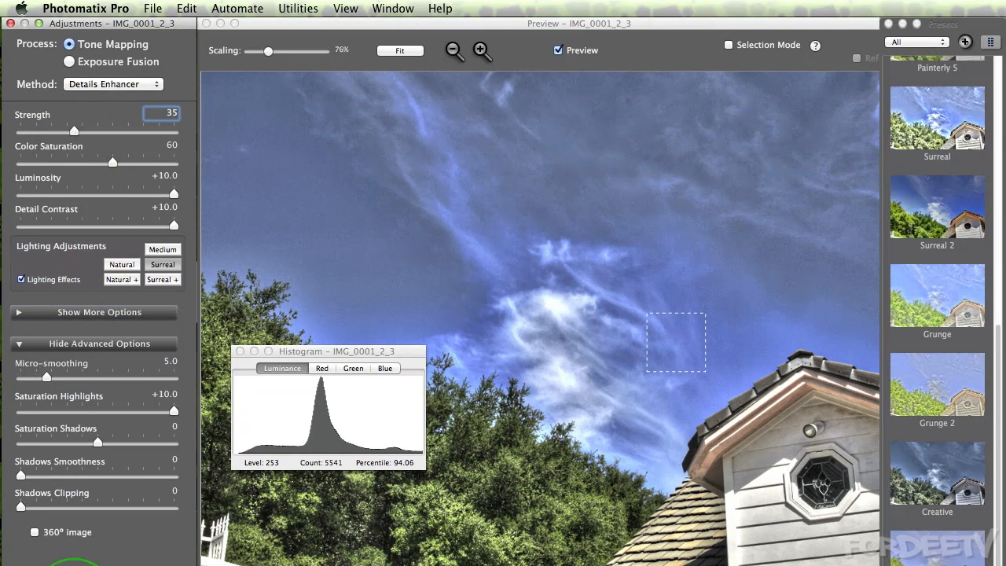
pyautogui.moveTo(71, 132)
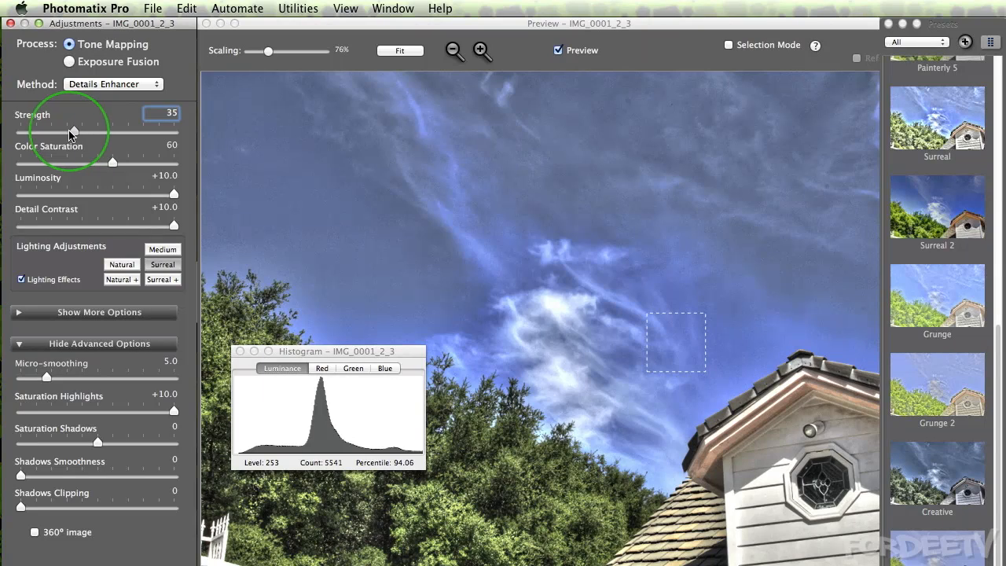
pyautogui.moveTo(72, 130); pyautogui.dragTo(67, 129)
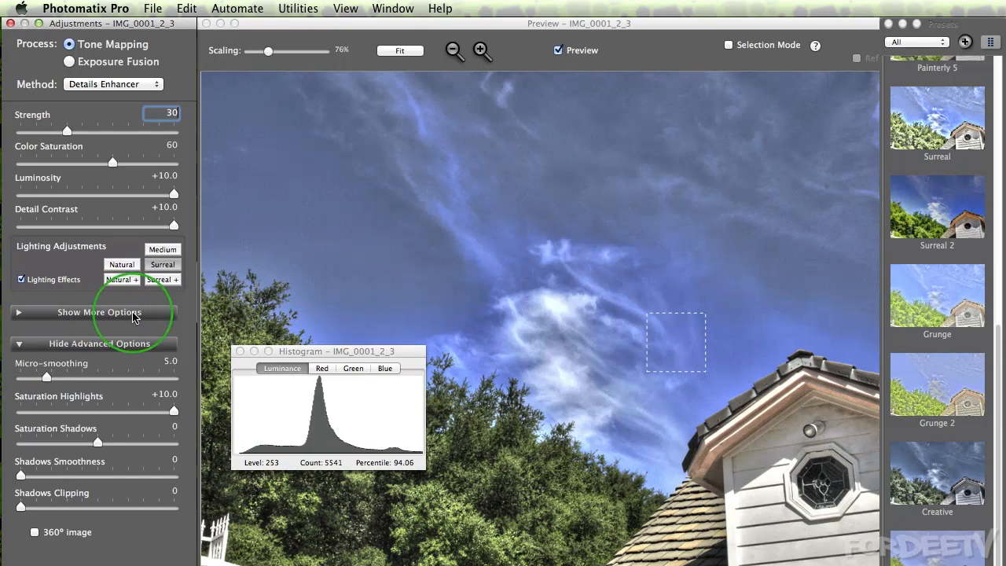
pyautogui.moveTo(118, 380)
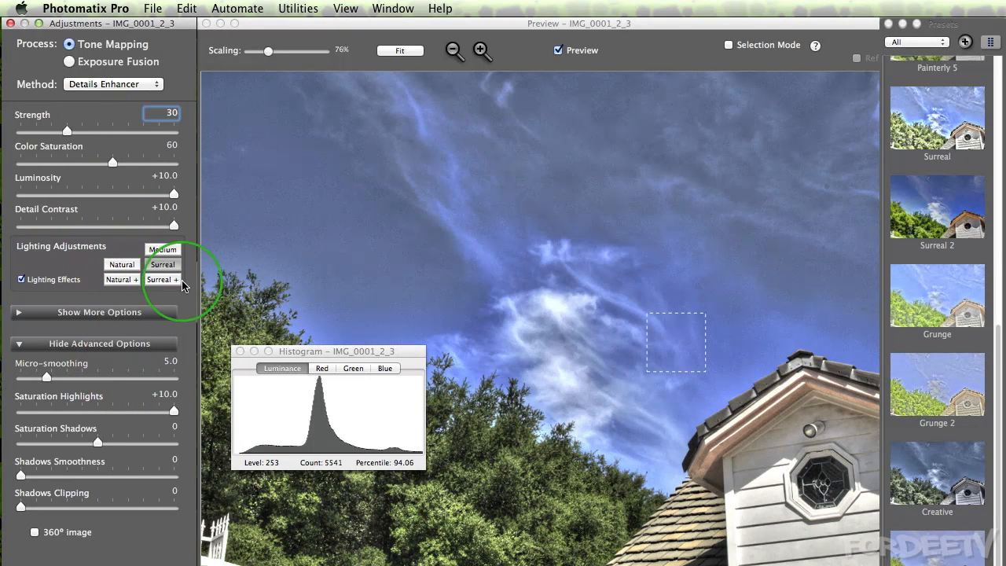
# In More Options set Smooth Highlights 7, Black Point 0.475% and Gamma 1.89
pyautogui.click(163, 279)
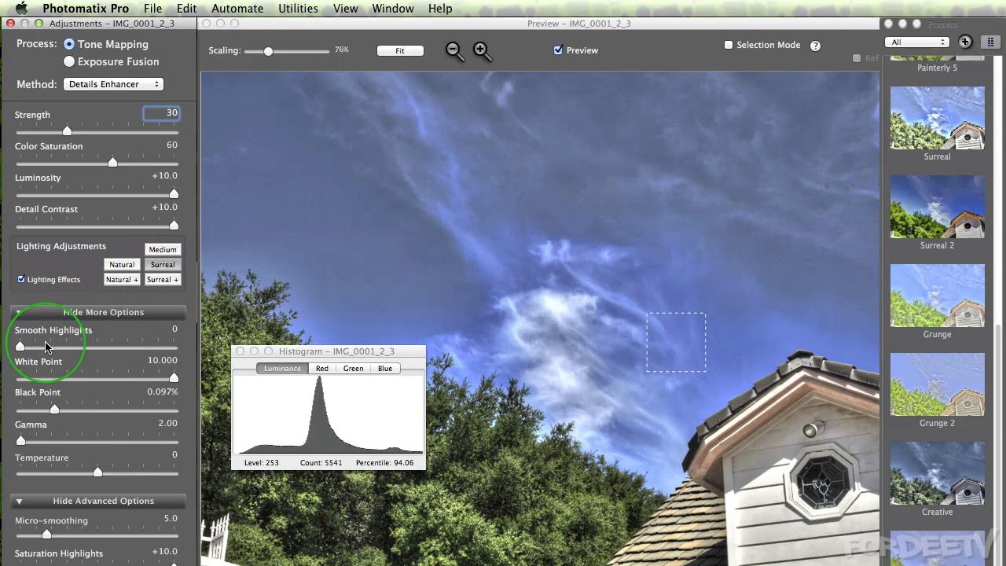
pyautogui.moveTo(20, 346); pyautogui.dragTo(33, 346)
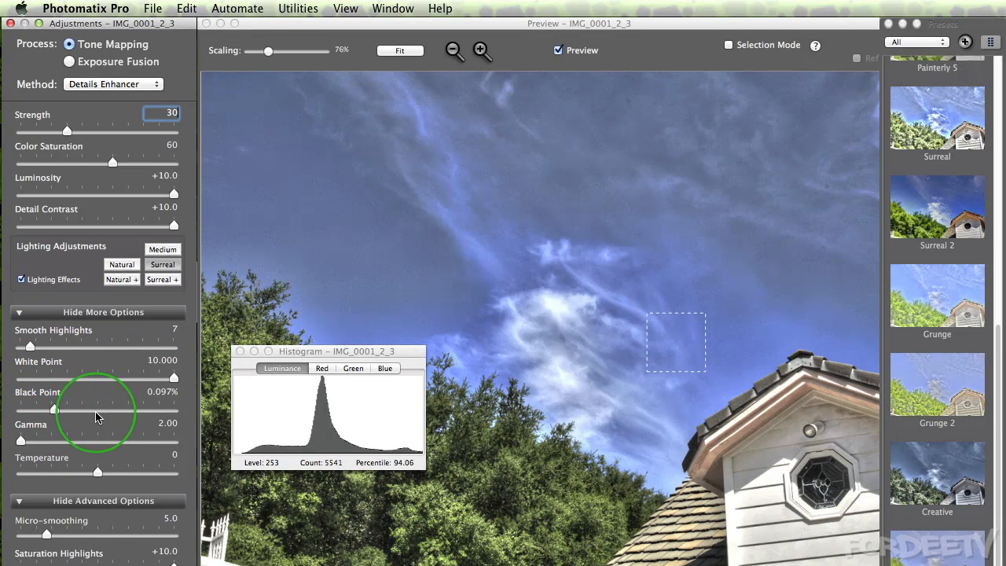
pyautogui.moveTo(53, 409); pyautogui.dragTo(77, 409)
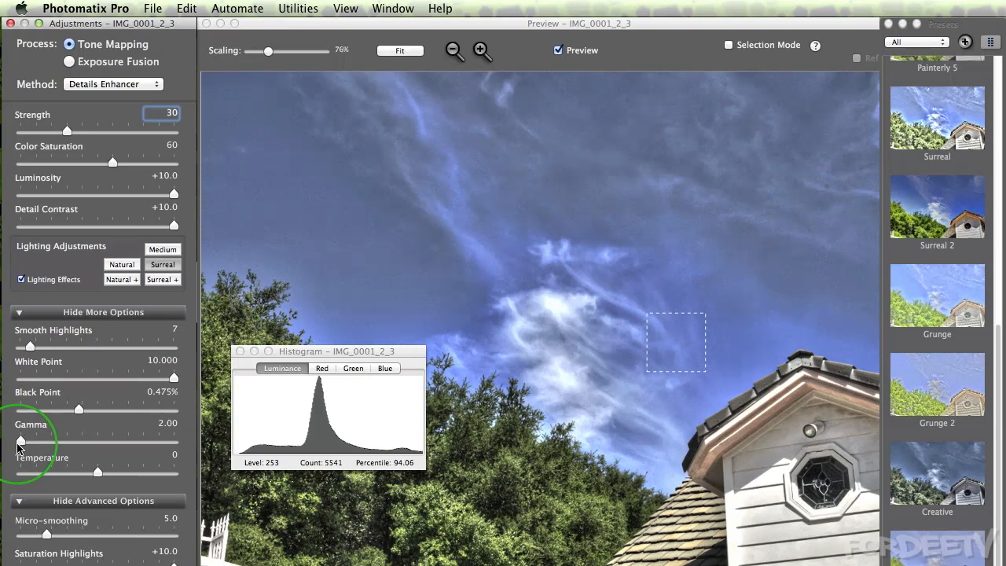
pyautogui.moveTo(21, 441); pyautogui.dragTo(17, 441)
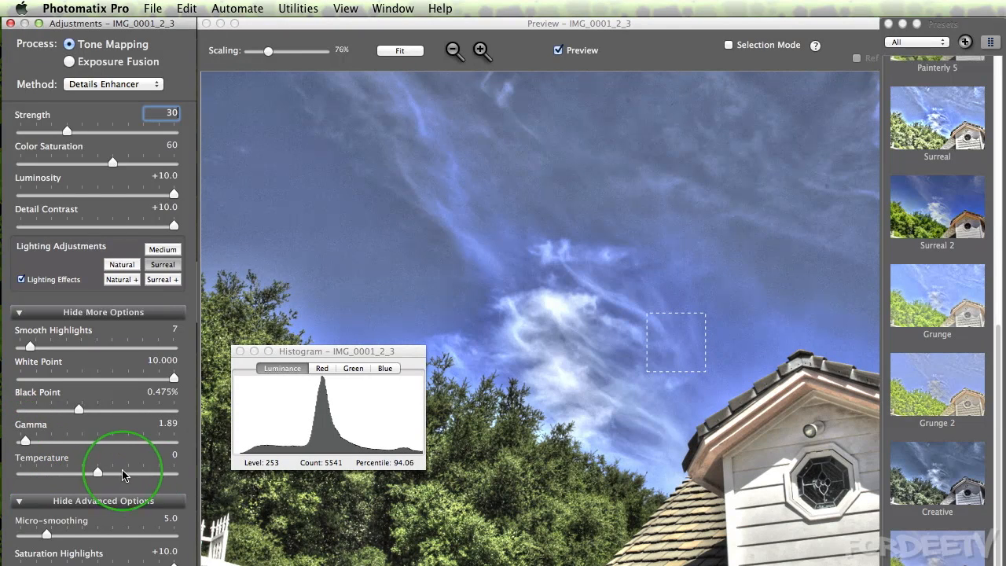
pyautogui.moveTo(36, 327)
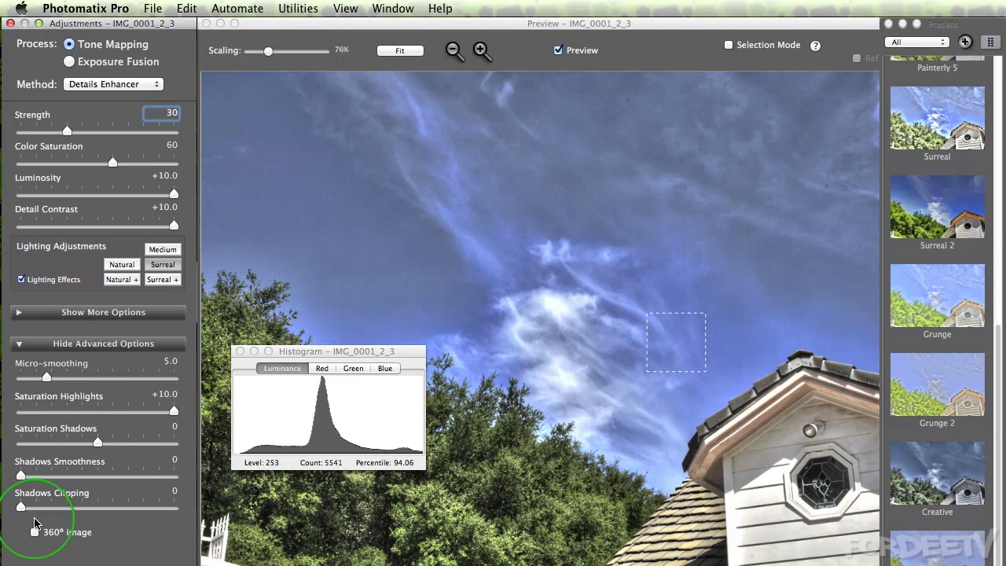
# Toggle the 360° image option on and back off, leaving it unchecked
pyautogui.click(36, 533)
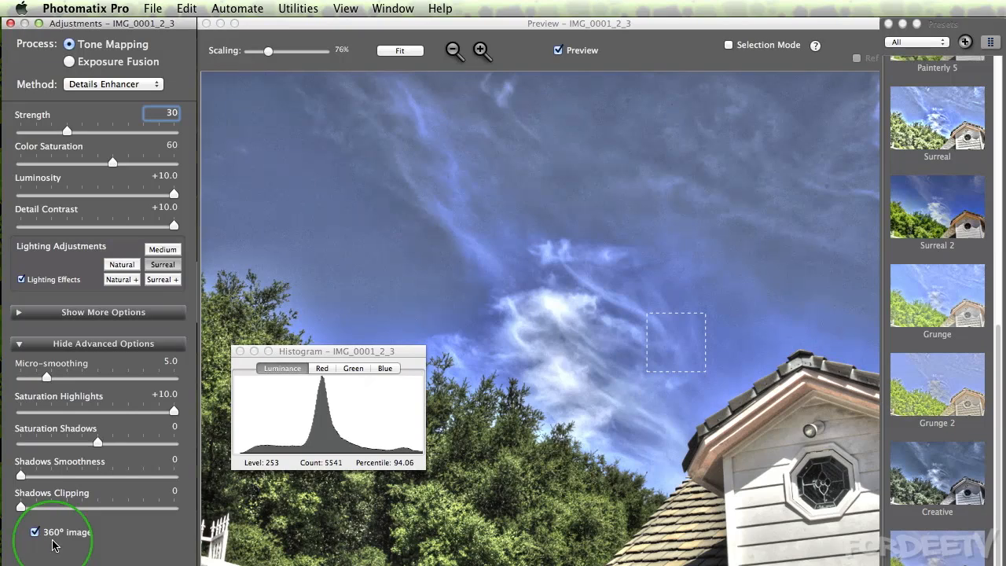
pyautogui.click(35, 532)
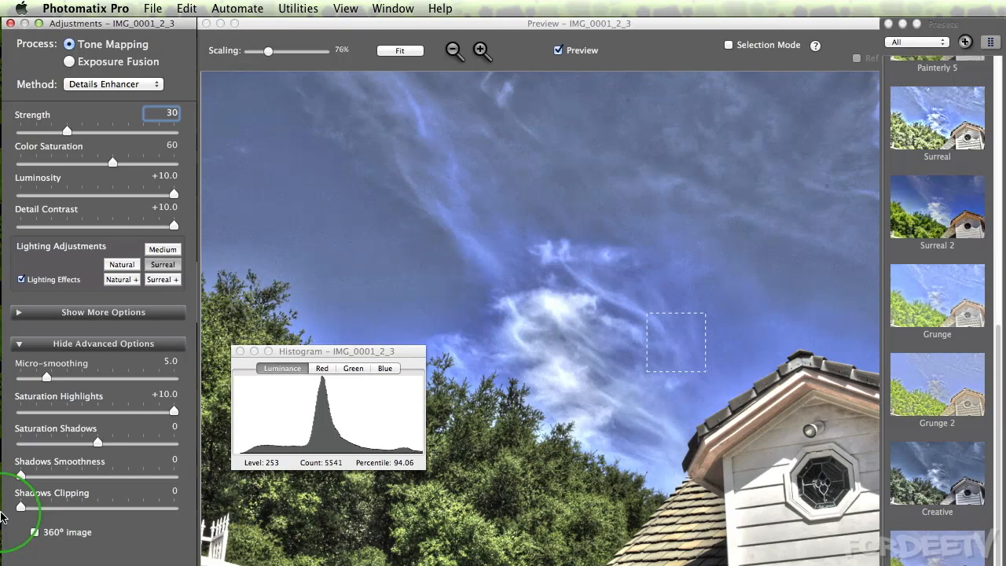
pyautogui.click(35, 532)
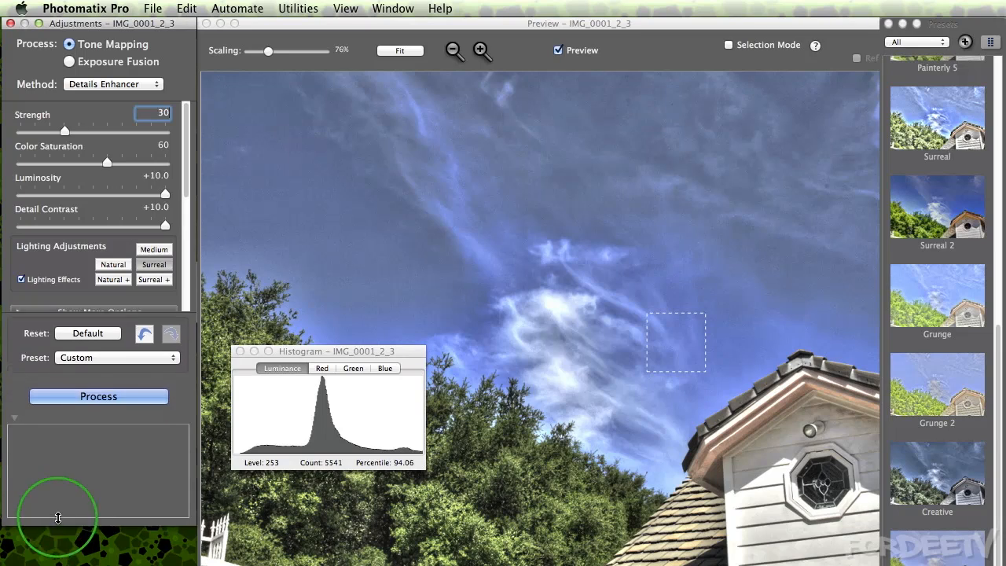
# Save the current settings as a new preset named 'Photomatix Tut'
pyautogui.click(99, 313)
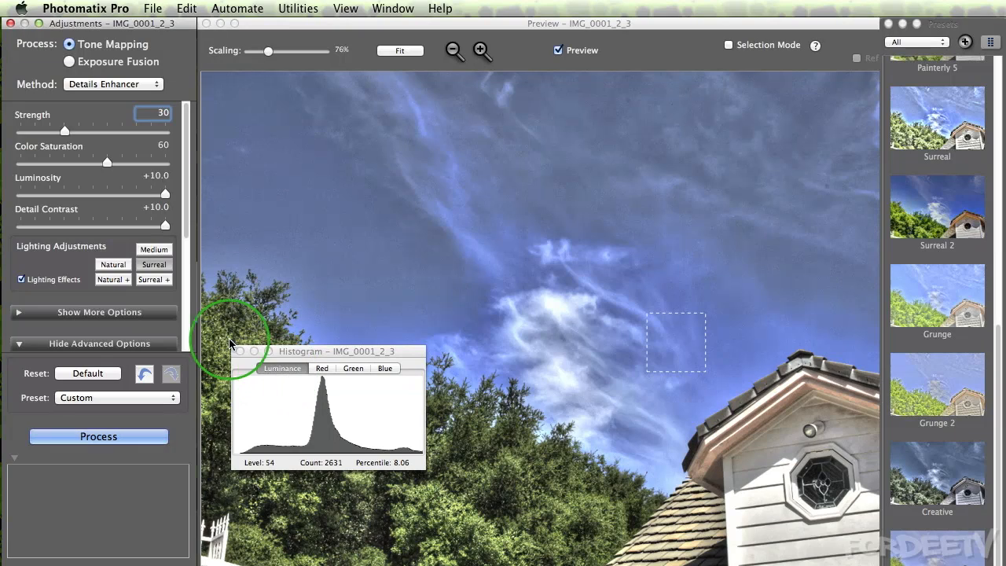
pyautogui.moveTo(330, 173)
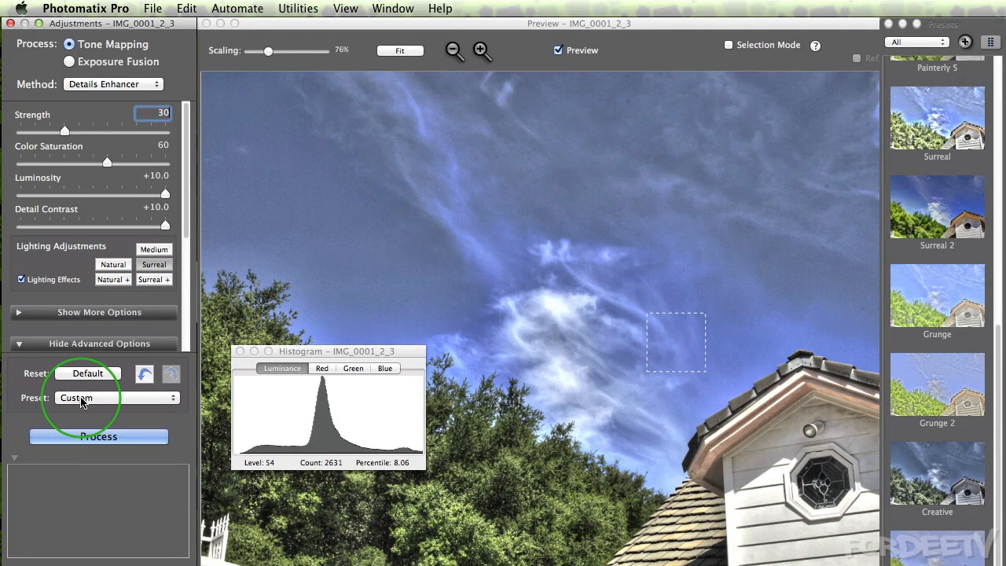
pyautogui.click(114, 397)
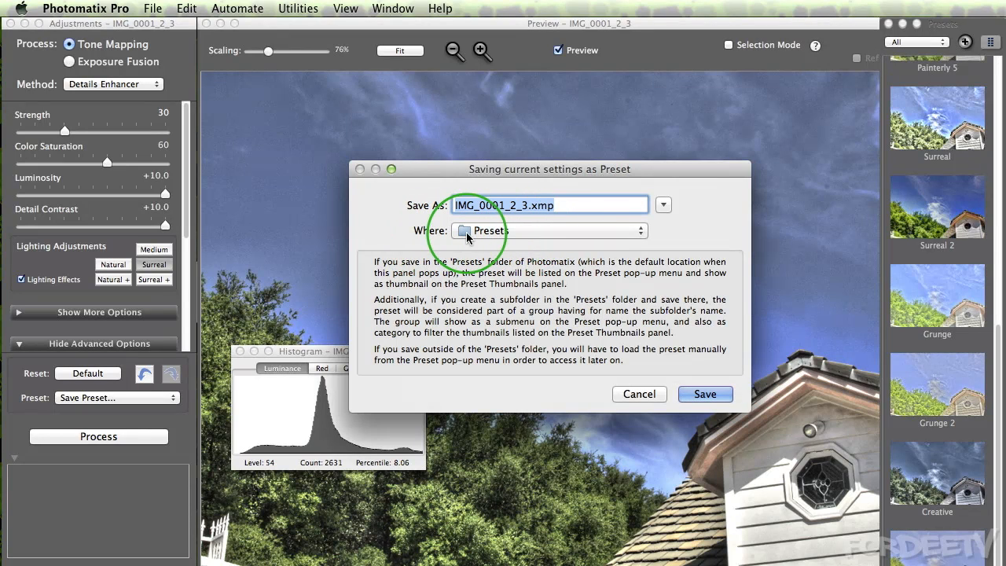
pyautogui.moveTo(386, 221)
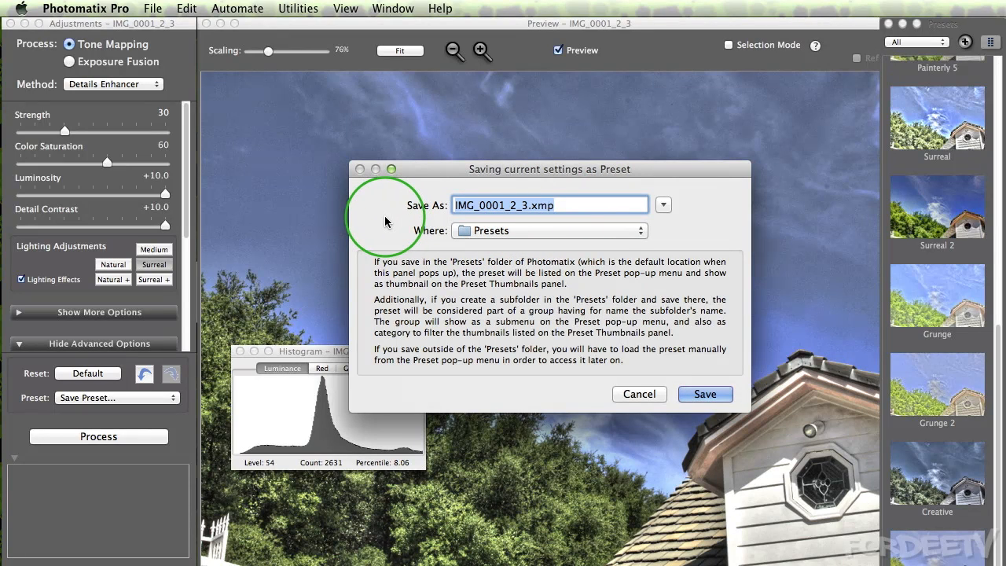
pyautogui.write('Photo')
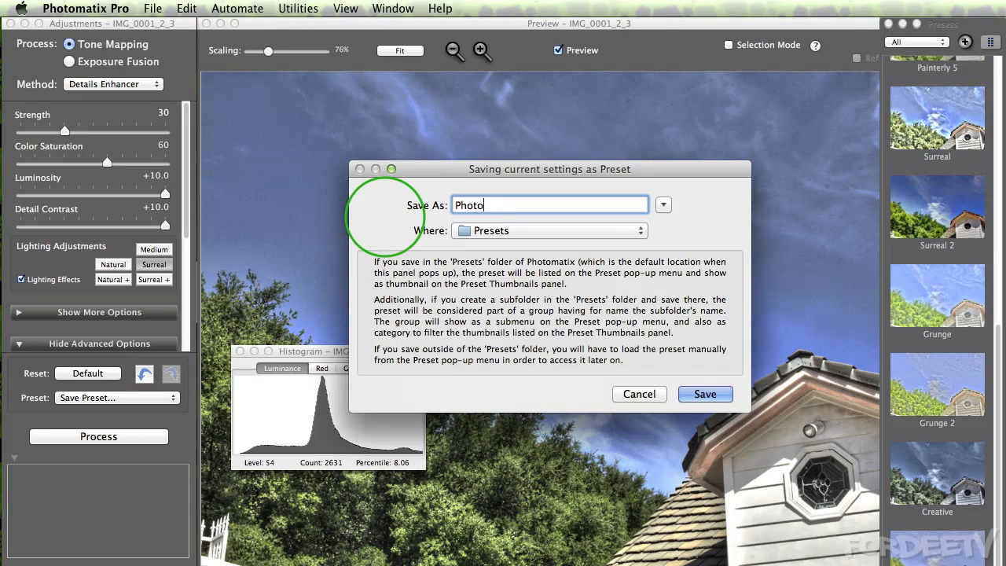
pyautogui.write('matix Tut')
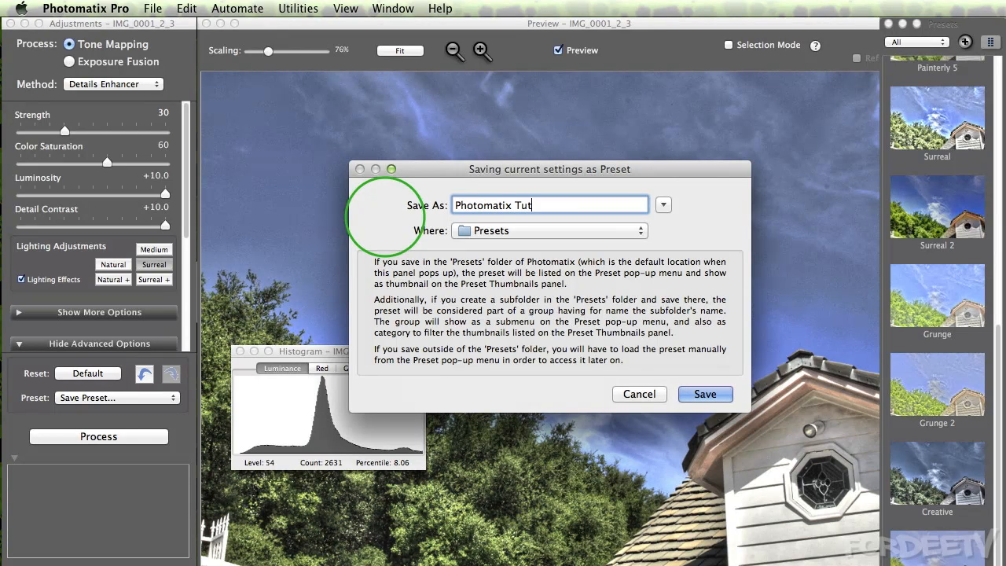
pyautogui.click(704, 394)
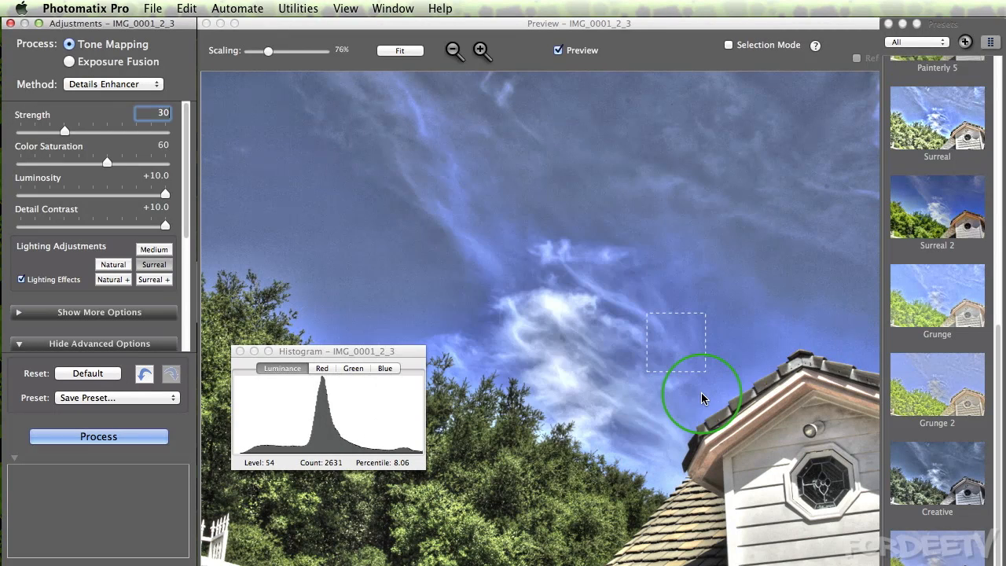
pyautogui.moveTo(181, 138)
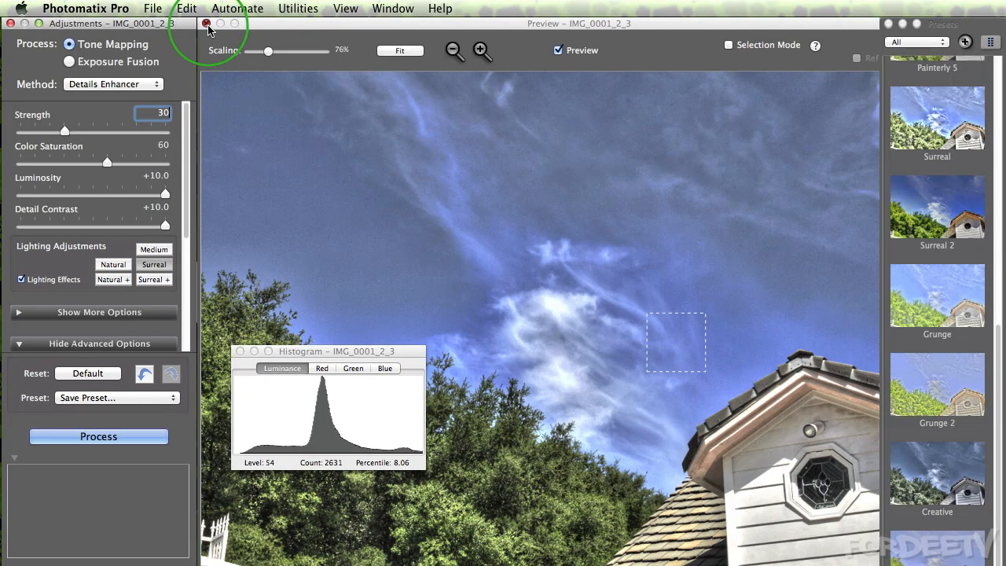
# Close the preview and merged image, start Batch Bracketed Photos and uncheck Tone Compressor tone mapping
pyautogui.click(207, 23)
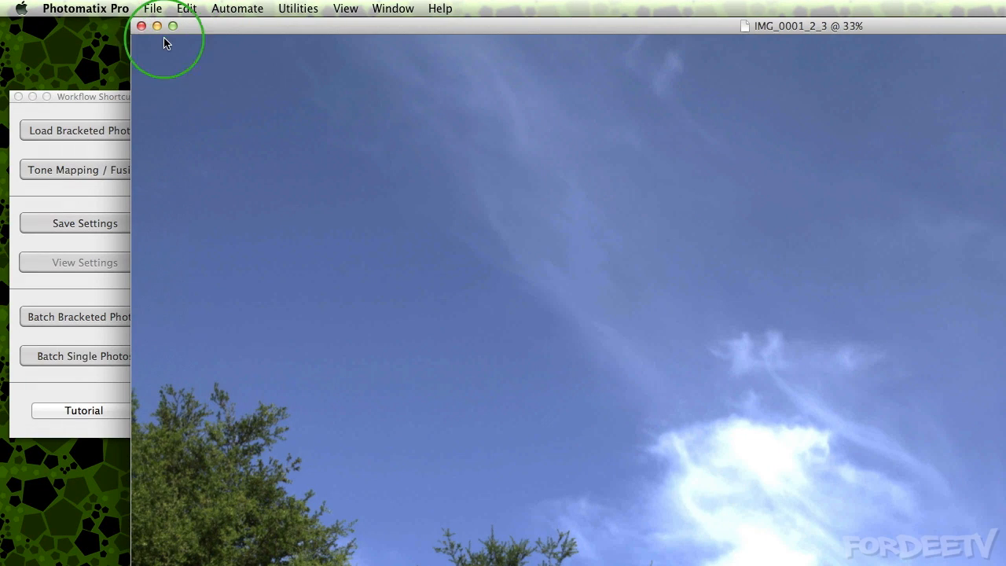
pyautogui.click(142, 26)
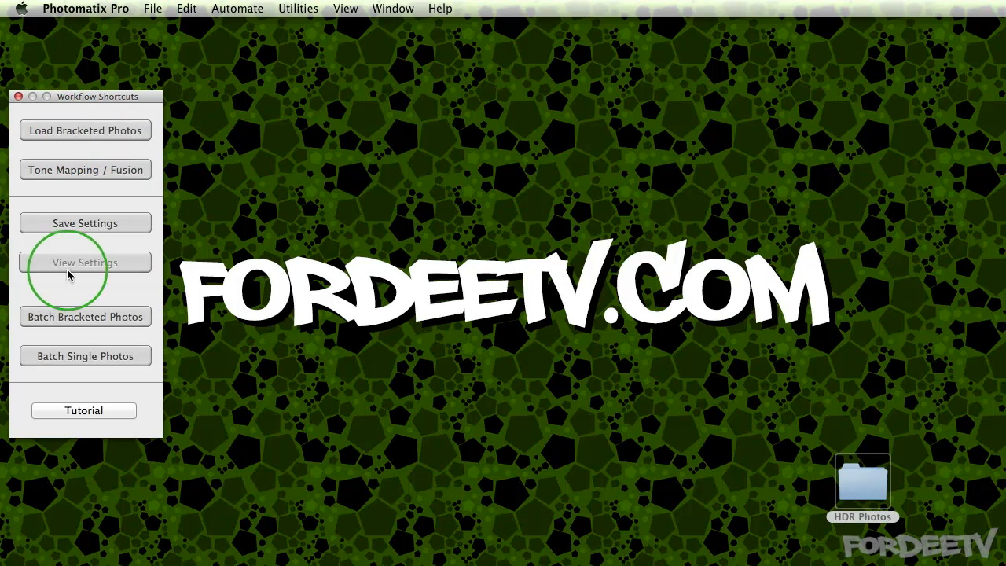
pyautogui.moveTo(85, 317)
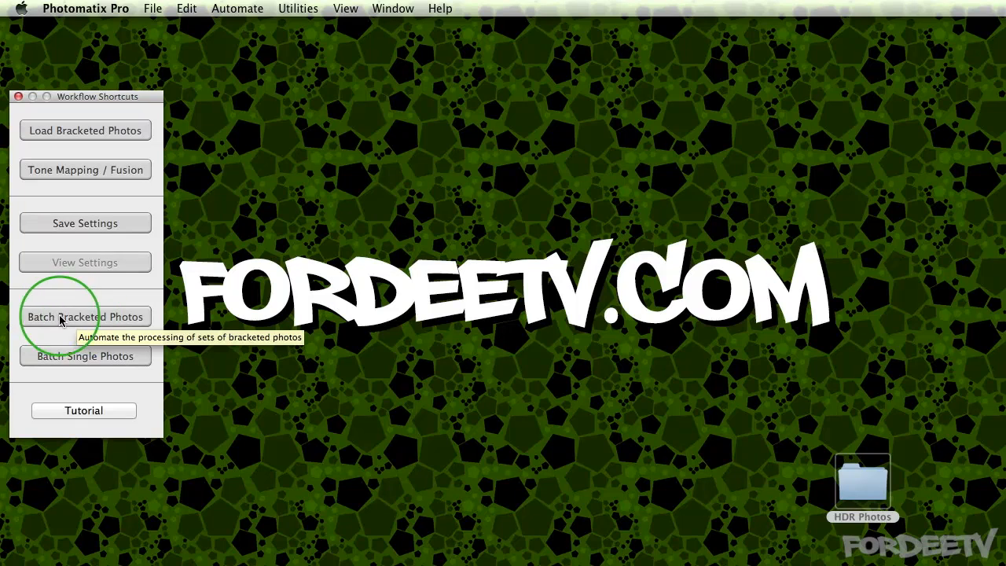
pyautogui.click(85, 316)
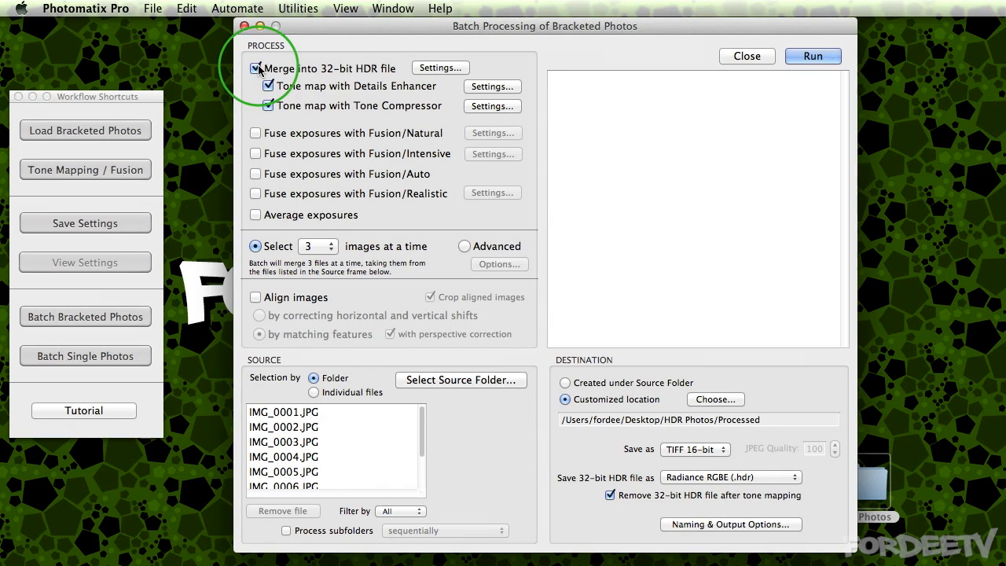
pyautogui.moveTo(383, 86)
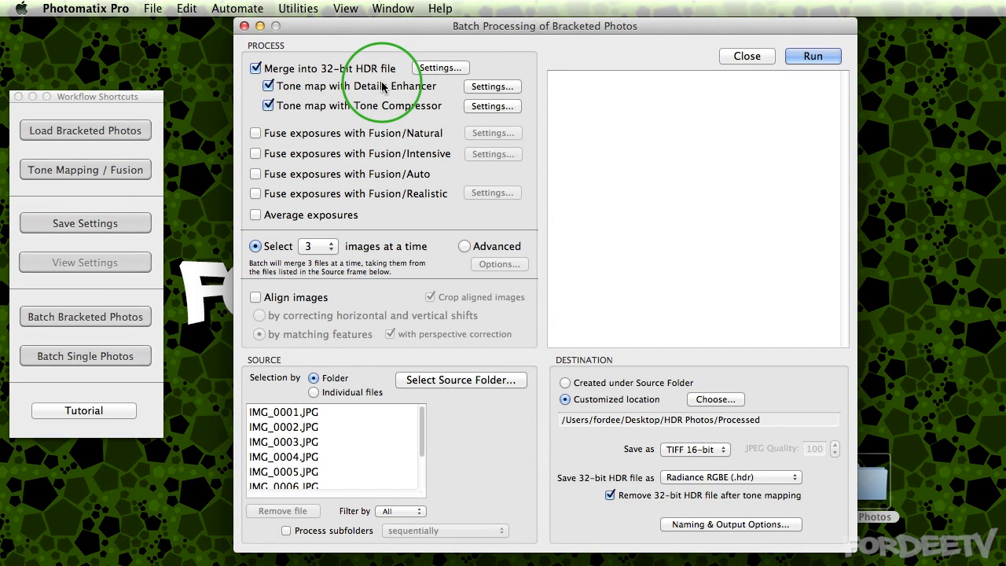
pyautogui.moveTo(309, 115)
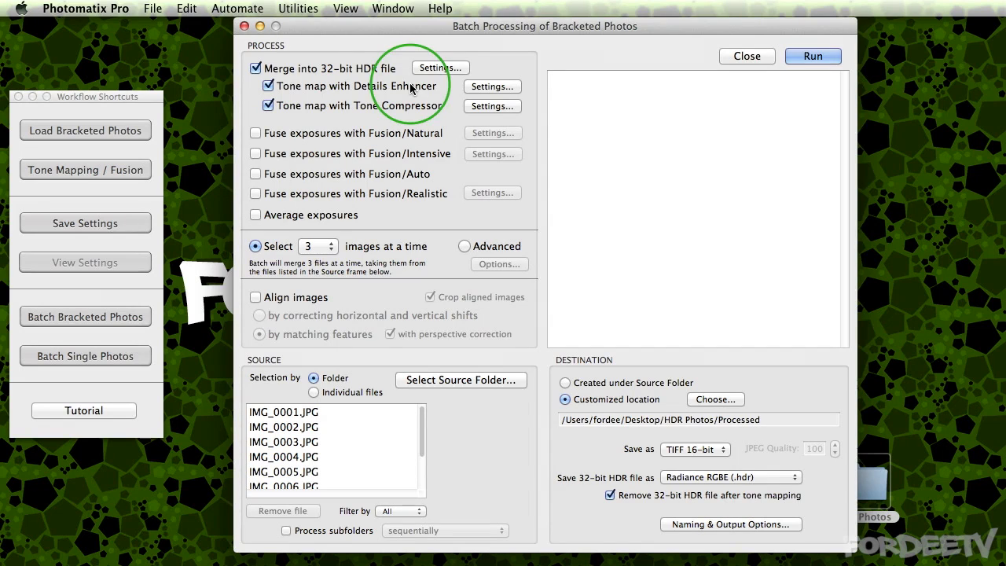
pyautogui.click(268, 107)
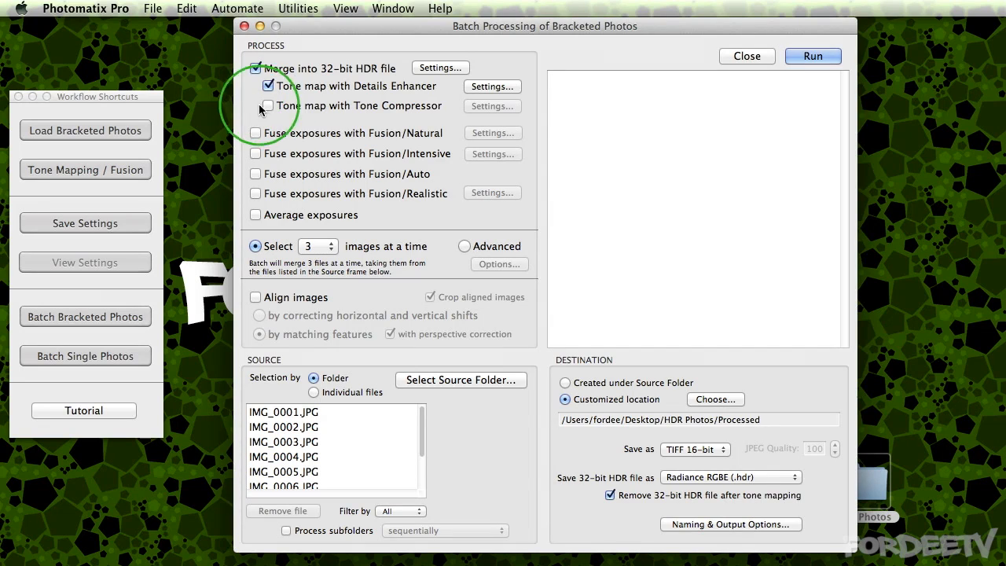
pyautogui.moveTo(369, 86)
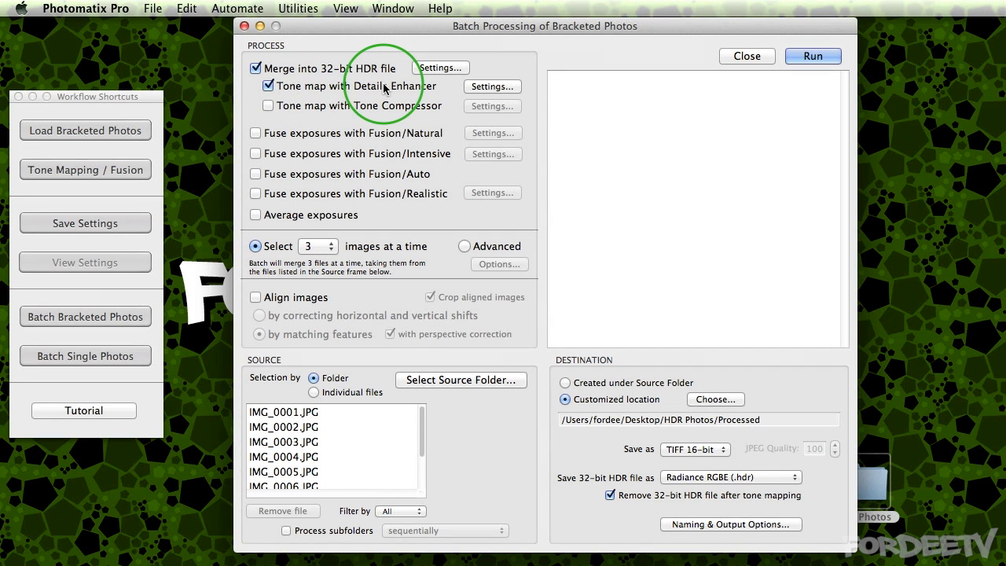
# Apply the Photomatix Tutorial preset (strength 30) in the batch Details Enhancer settings and confirm
pyautogui.click(492, 86)
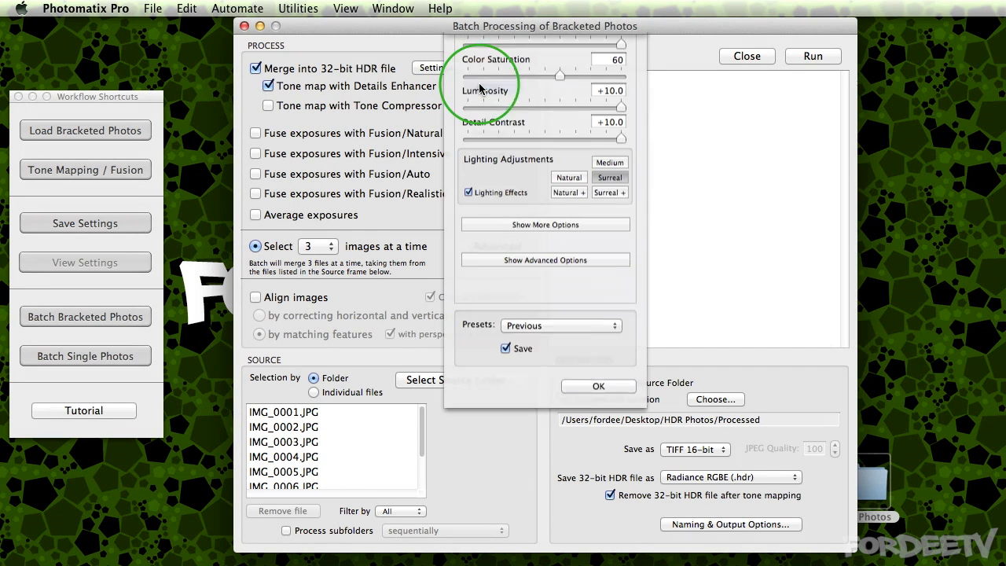
pyautogui.scroll(3)
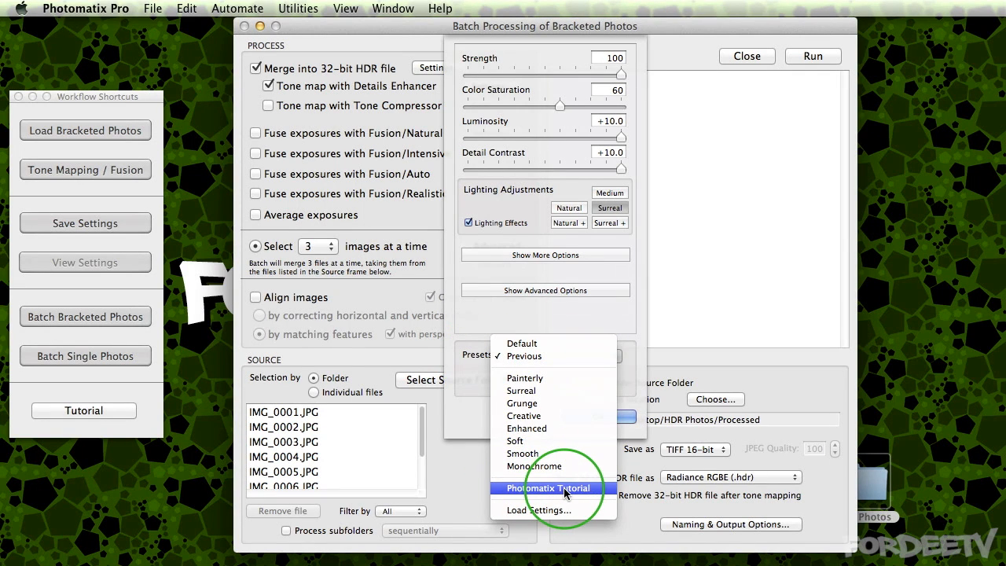
pyautogui.click(548, 488)
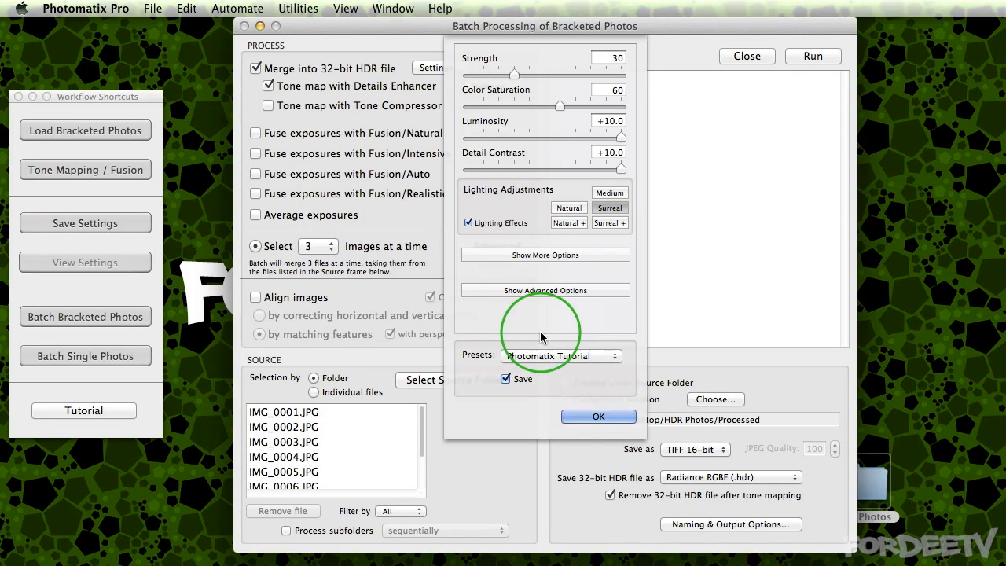
pyautogui.click(598, 417)
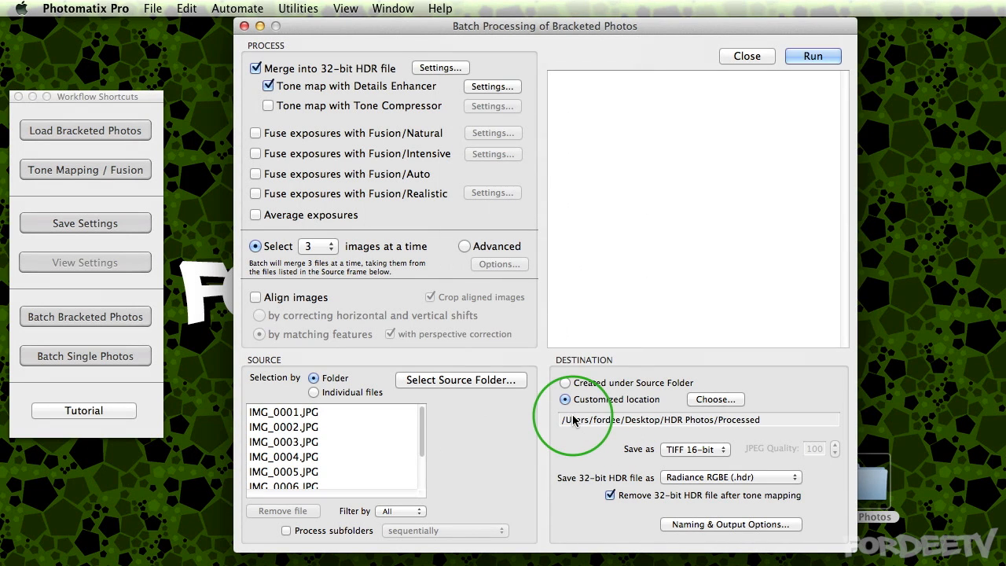
pyautogui.moveTo(354, 138)
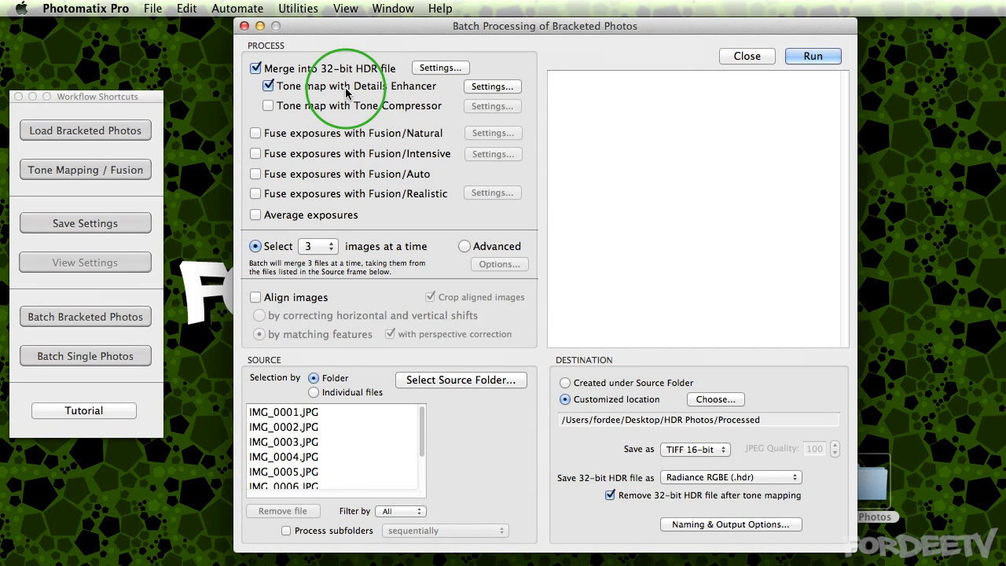
# Try JPEG as the batch output format, then switch the Save as choice back to TIFF 16-bit
pyautogui.click(440, 67)
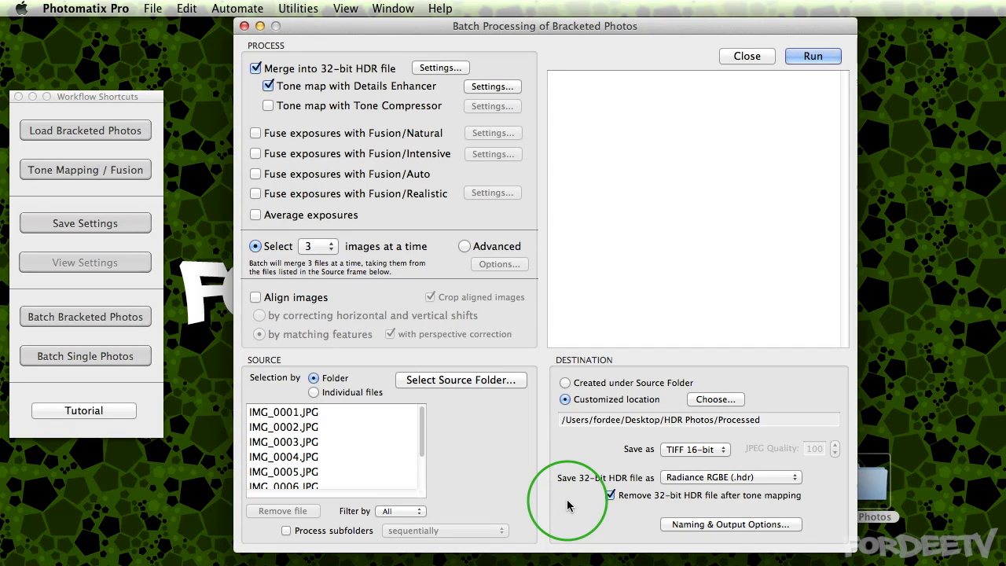
pyautogui.moveTo(330, 121)
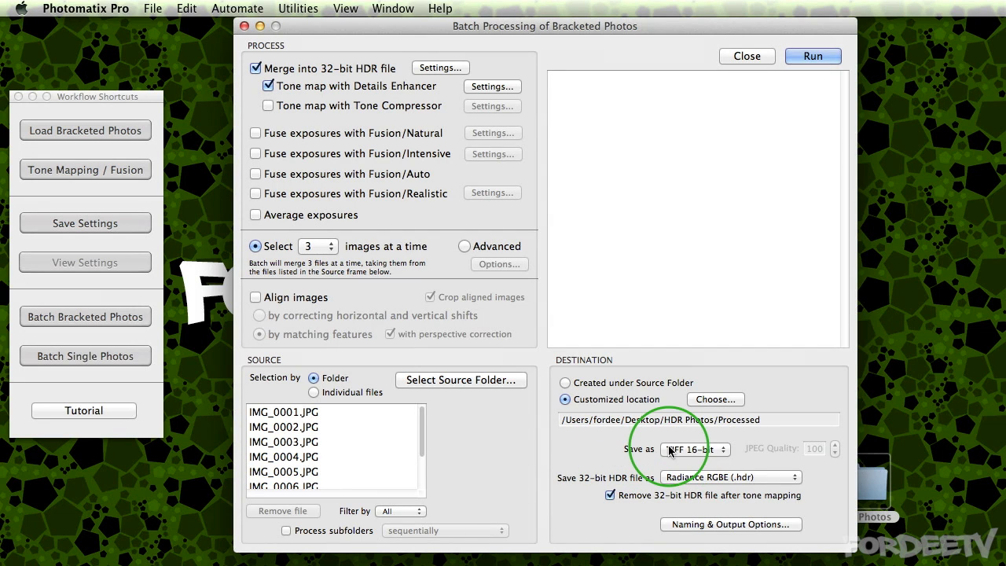
pyautogui.click(695, 449)
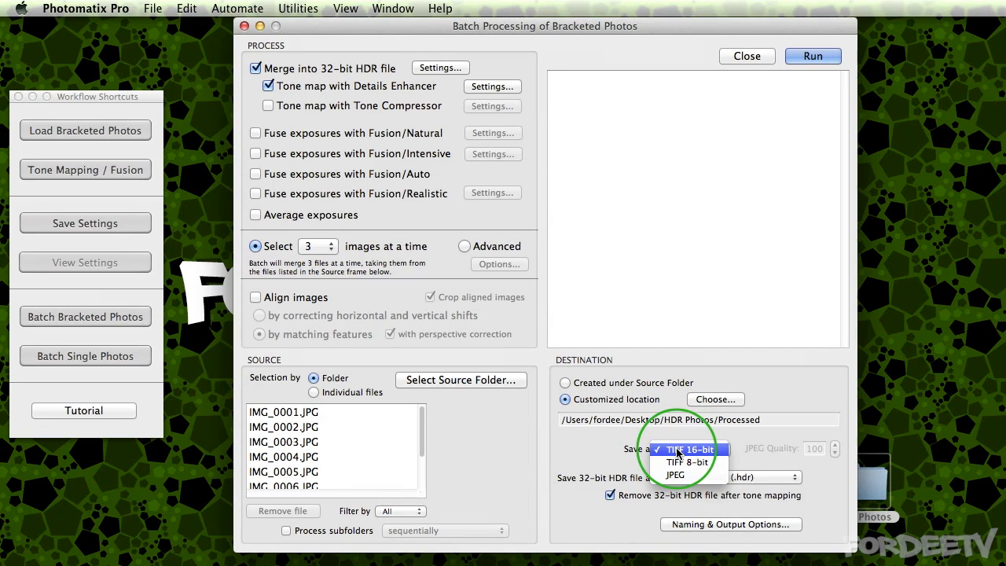
pyautogui.moveTo(688, 462)
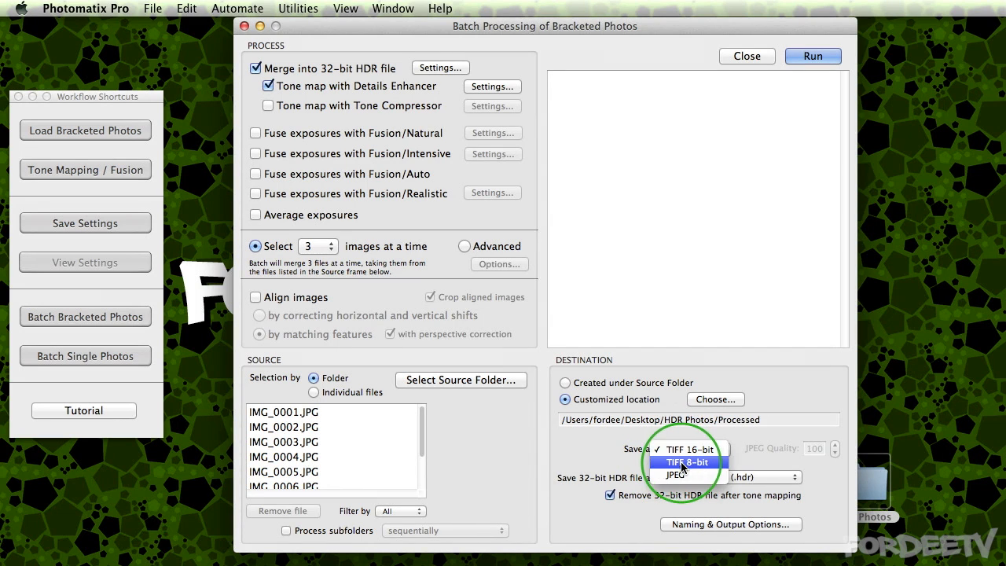
pyautogui.moveTo(676, 475)
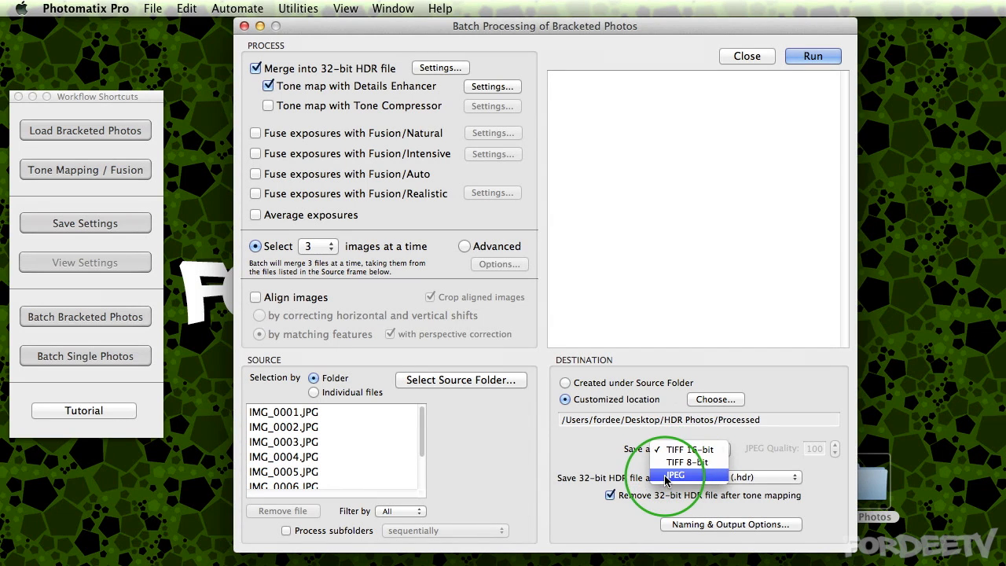
pyautogui.click(677, 474)
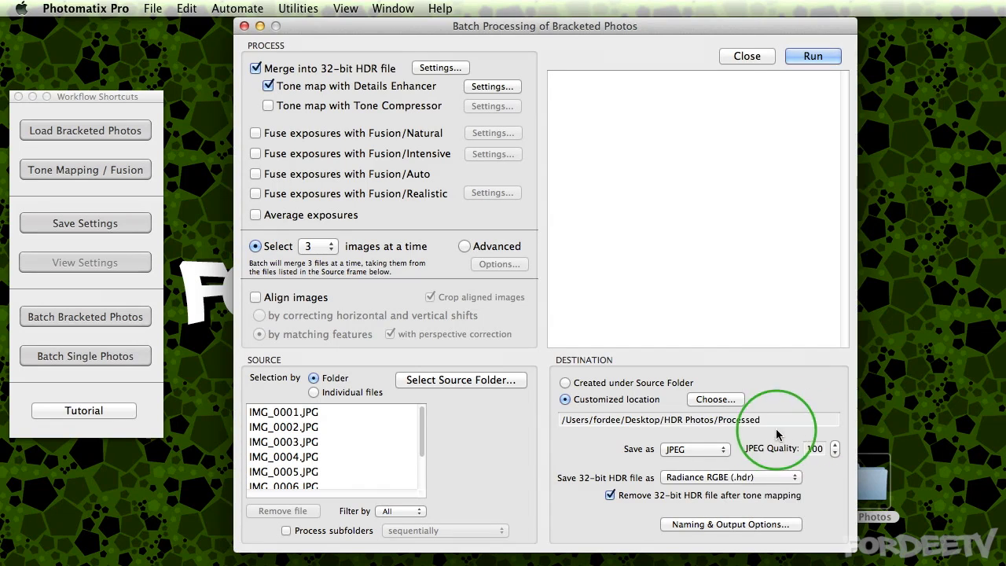
pyautogui.moveTo(779, 452)
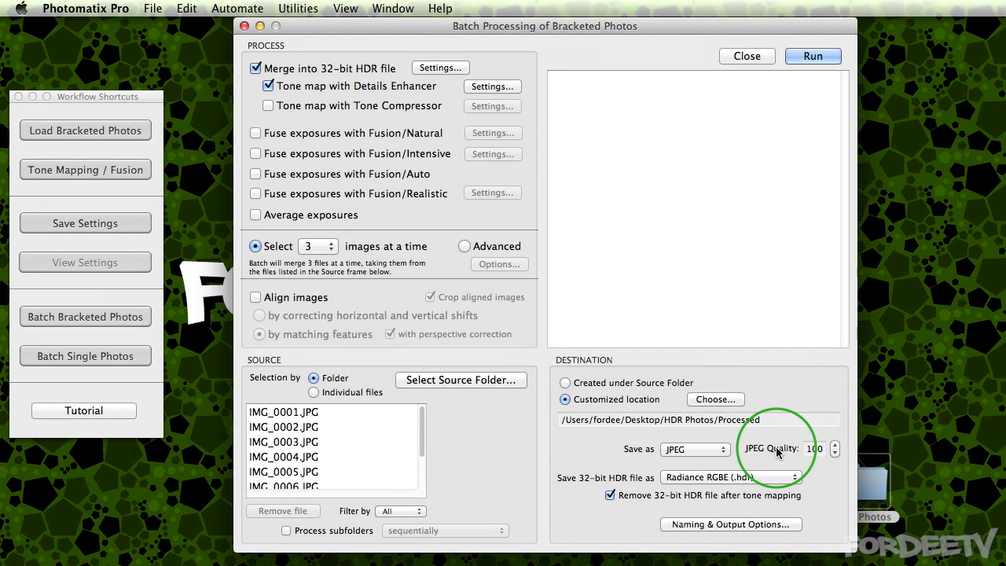
pyautogui.moveTo(533, 454)
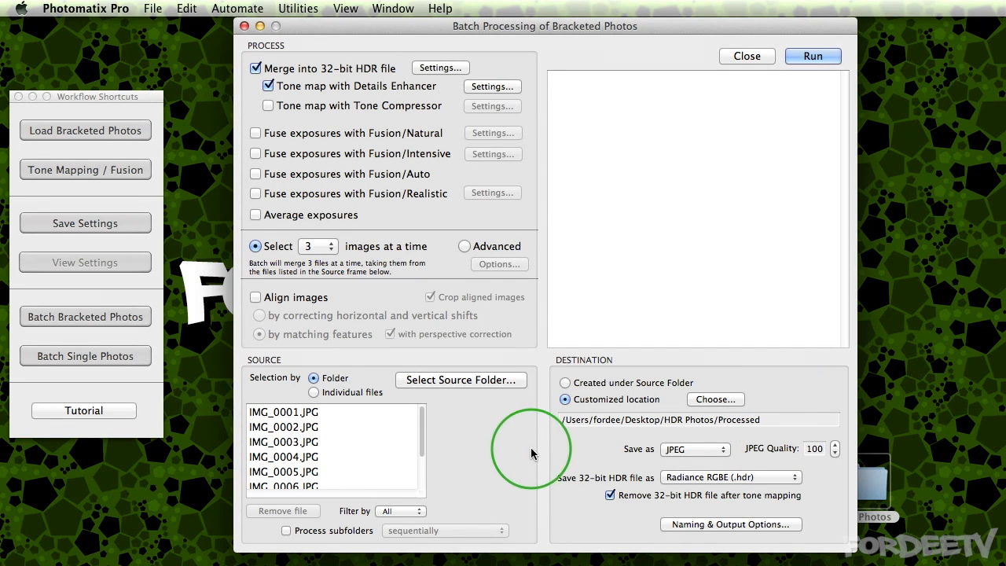
pyautogui.click(695, 449)
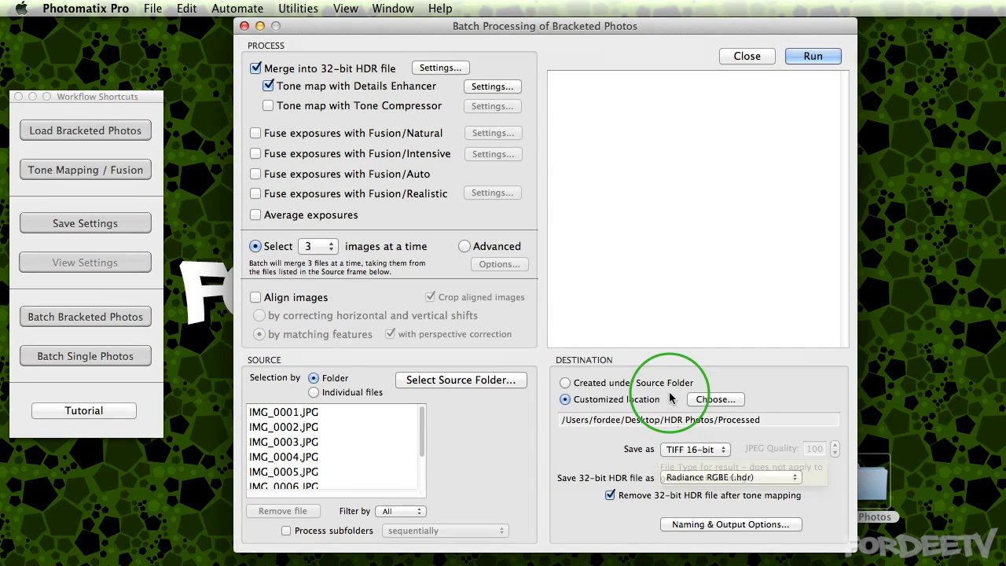
pyautogui.moveTo(660, 404)
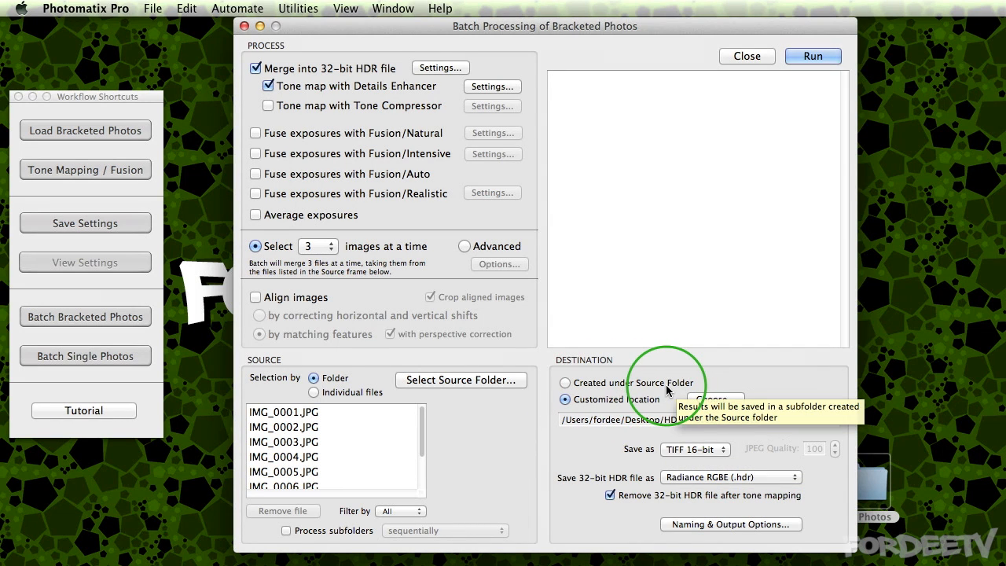
# Select the Processed folder inside HDR Photos as the batch destination
pyautogui.click(714, 400)
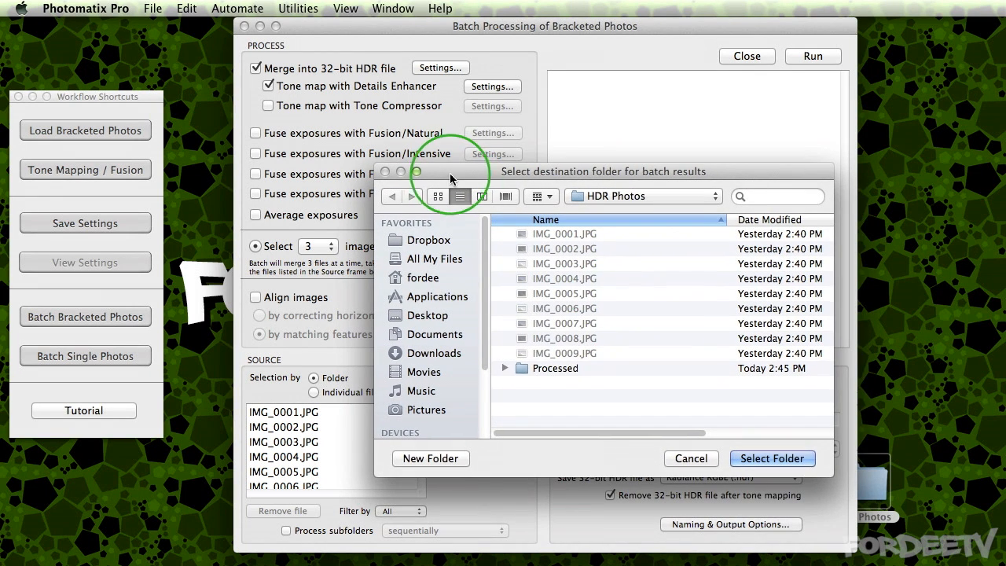
pyautogui.doubleClick(555, 368)
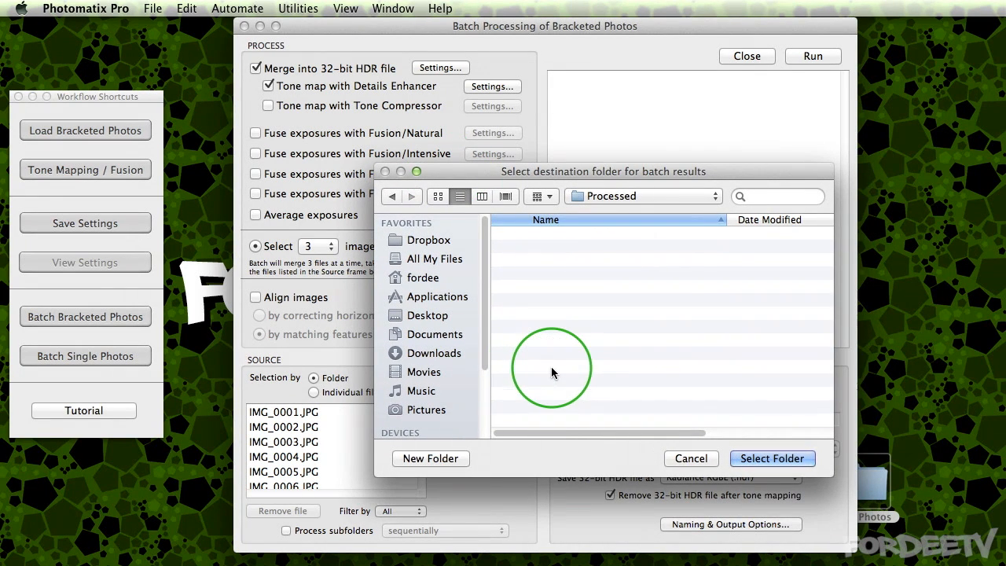
pyautogui.click(772, 458)
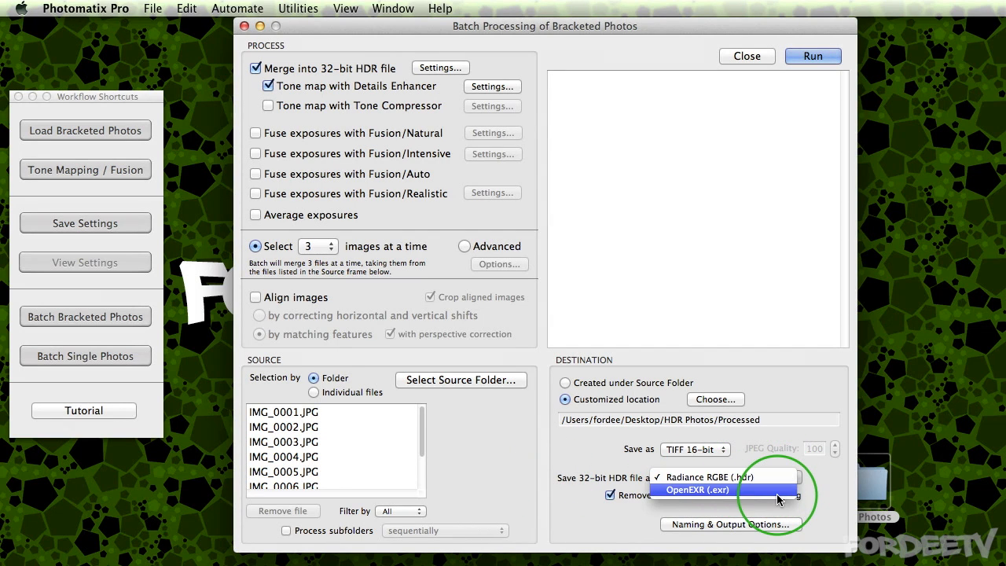
pyautogui.click(707, 477)
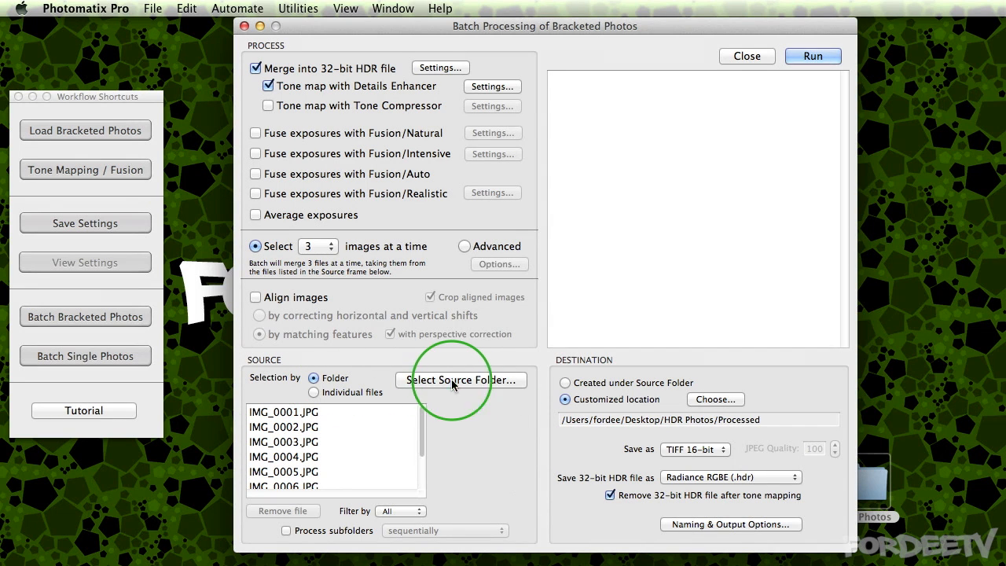
pyautogui.click(461, 380)
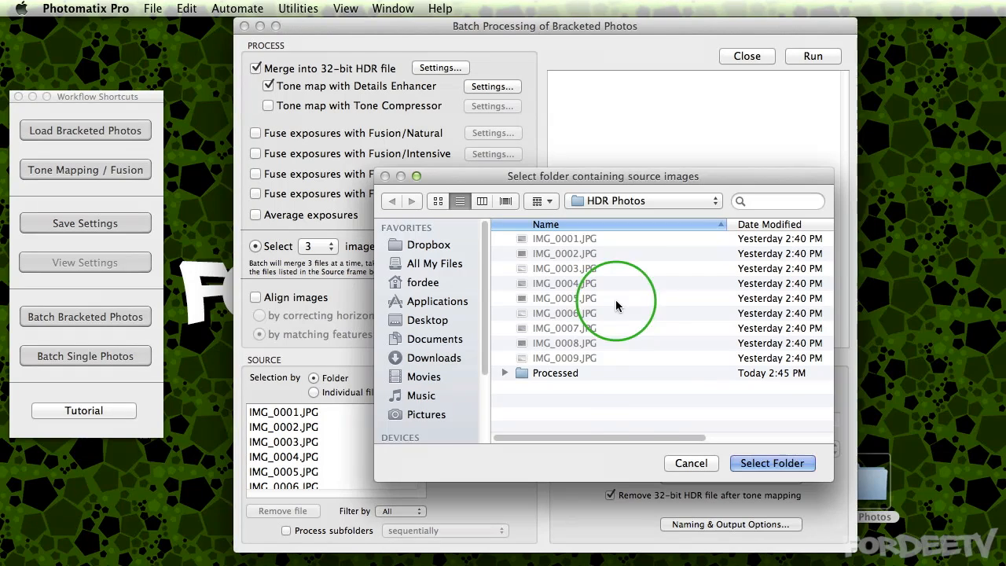
pyautogui.moveTo(597, 483)
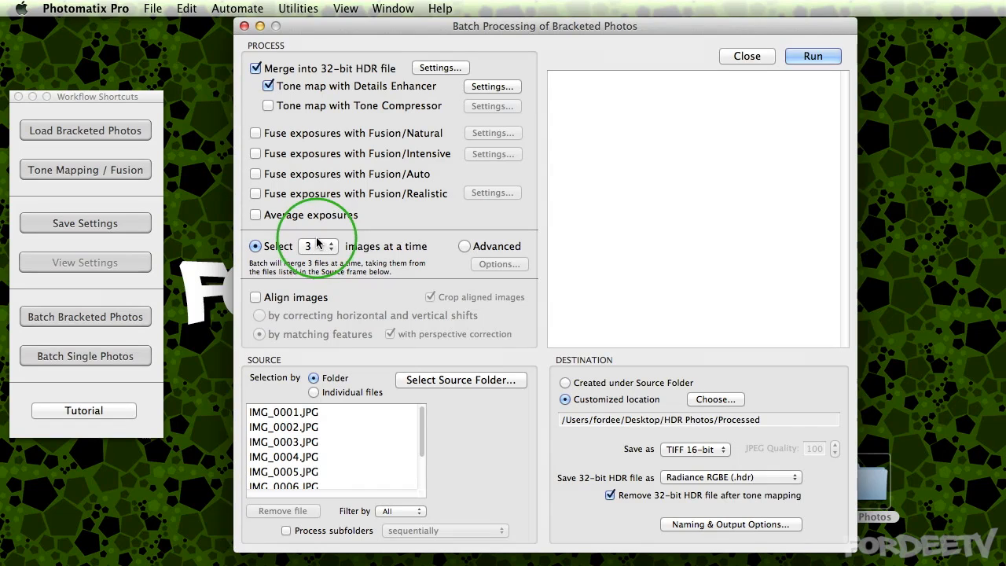
pyautogui.click(313, 246)
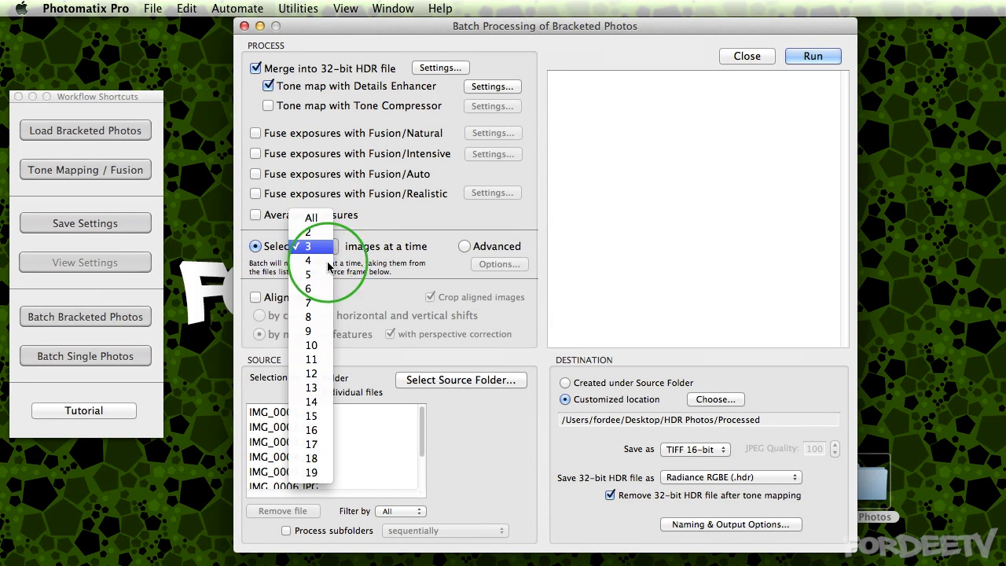
pyautogui.click(308, 246)
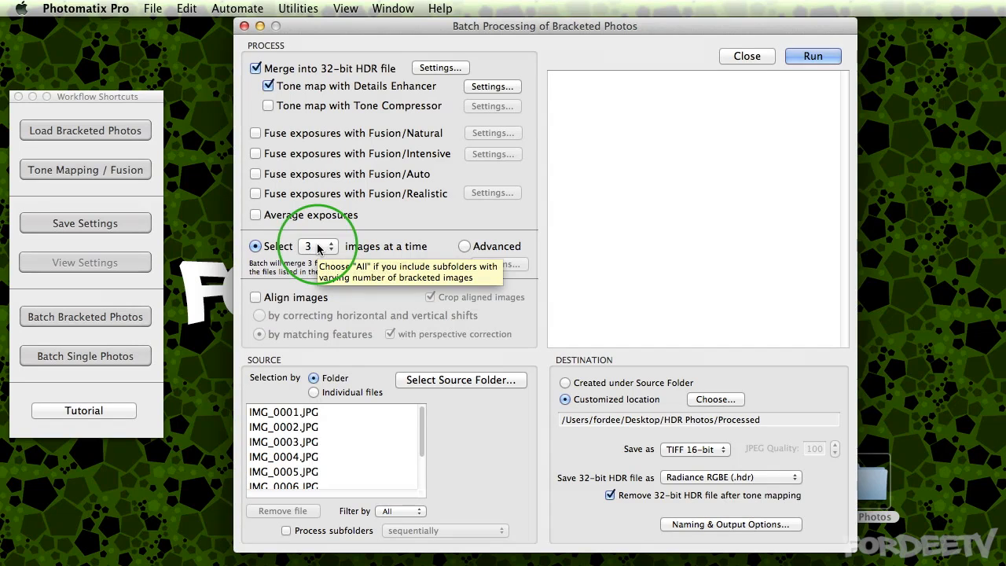
pyautogui.click(313, 246)
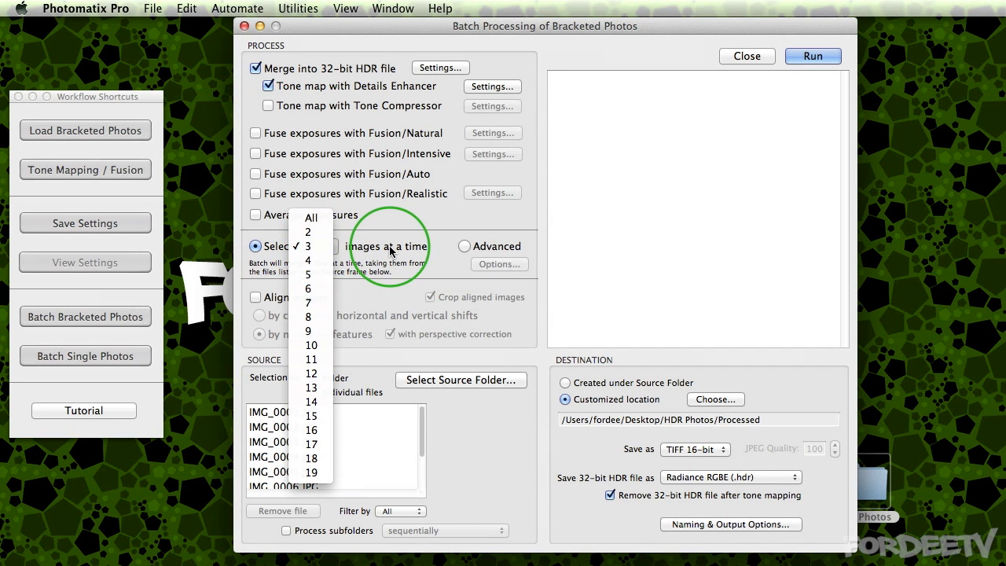
pyautogui.click(311, 246)
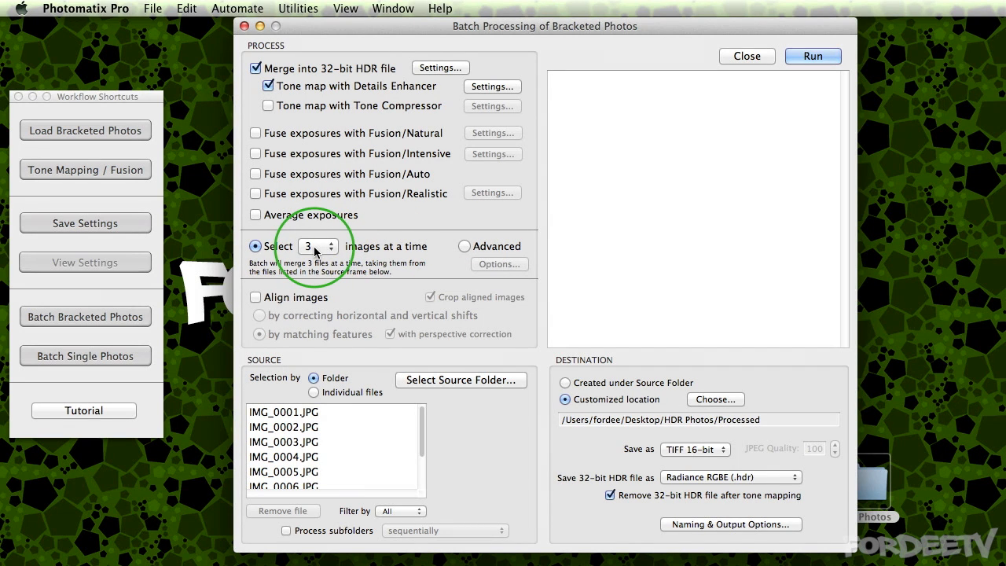
pyautogui.moveTo(350, 297)
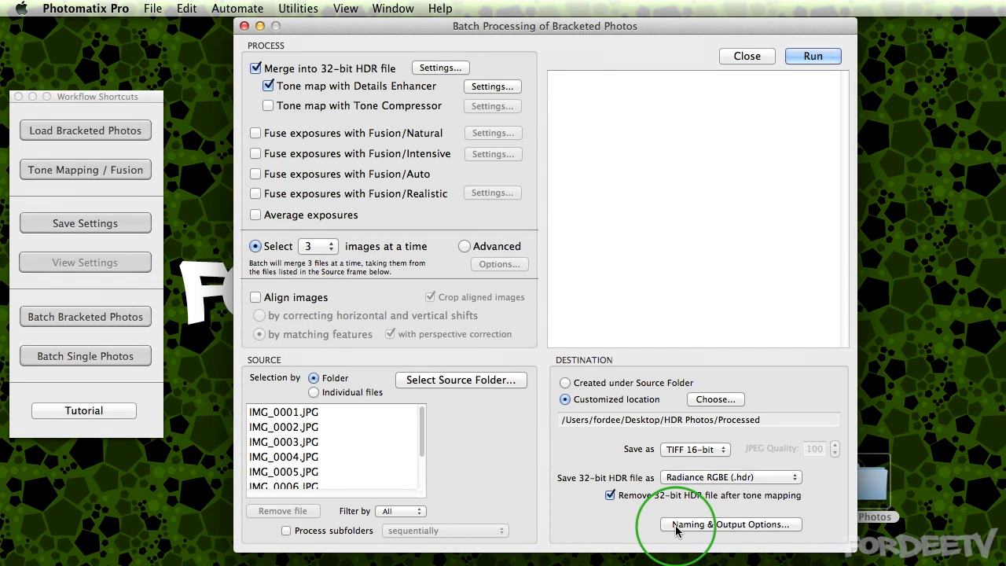
pyautogui.click(730, 524)
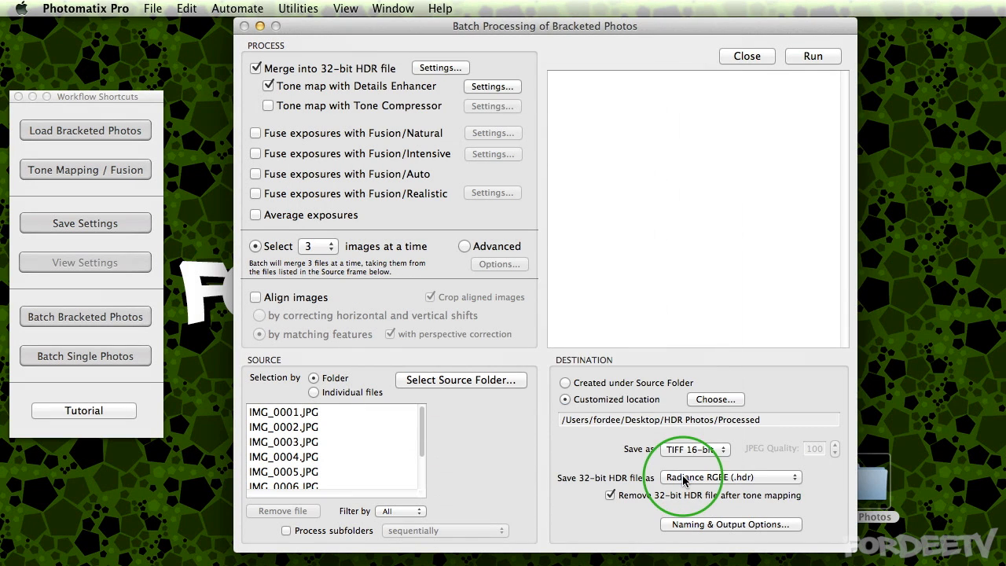
pyautogui.moveTo(813, 56)
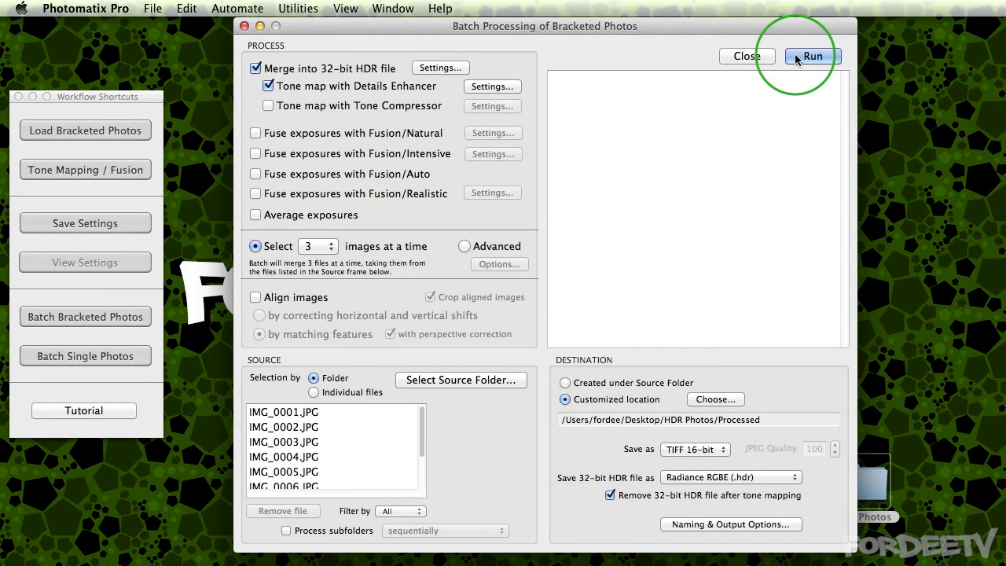
# Run the batch merge and Details Enhancer tone mapping on the bracketed photos
pyautogui.click(813, 55)
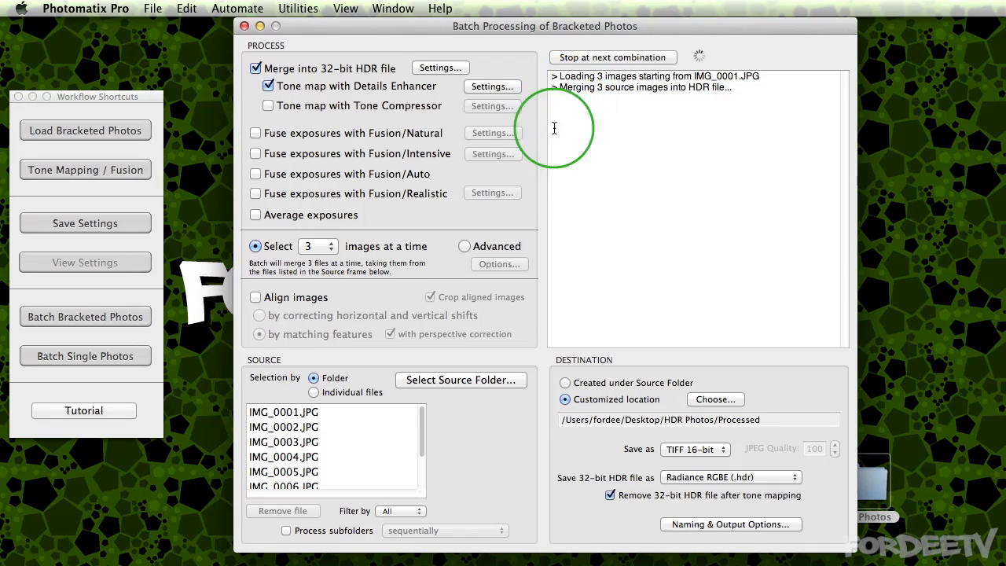
pyautogui.moveTo(558, 199)
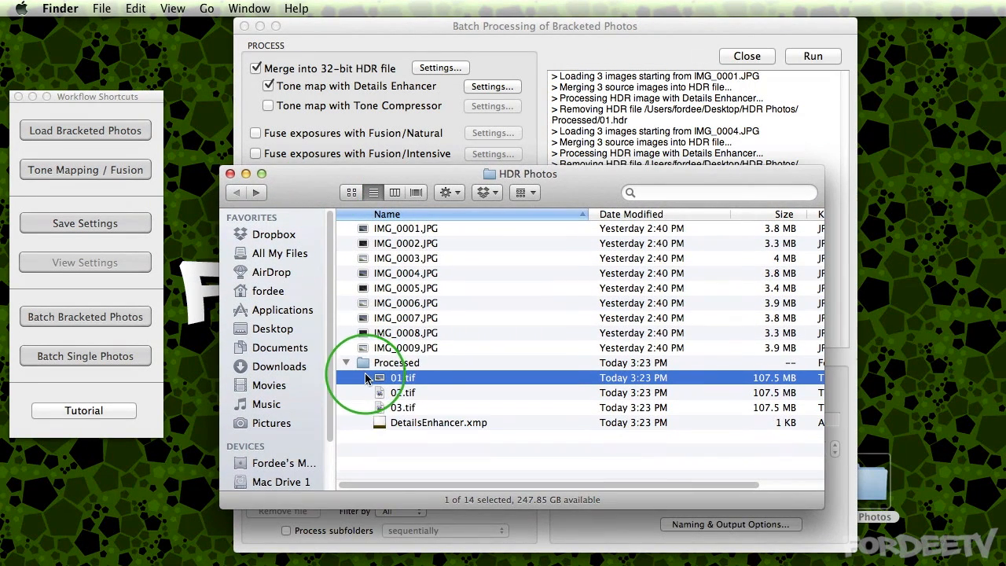
pyautogui.moveTo(508, 104)
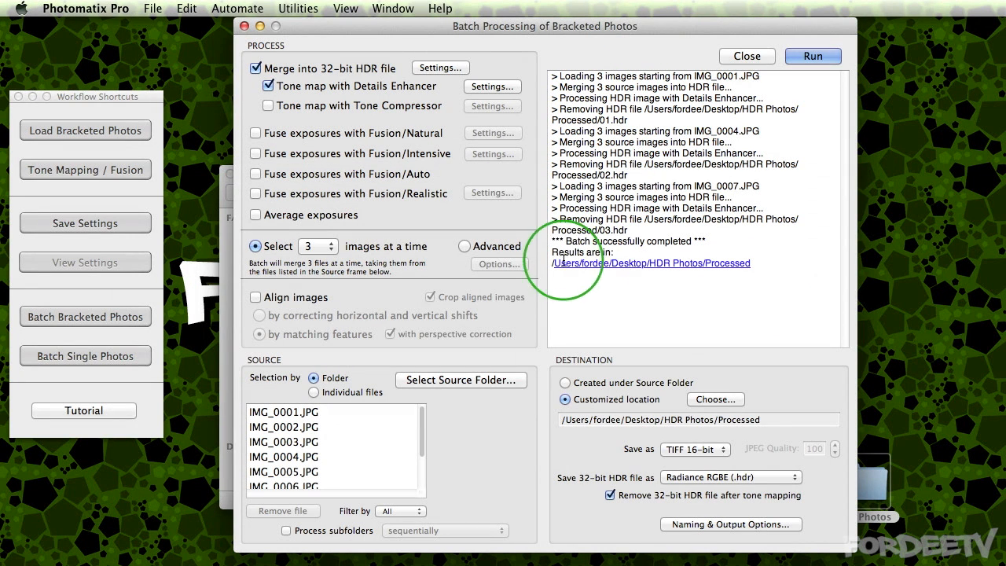
pyautogui.moveTo(426, 36)
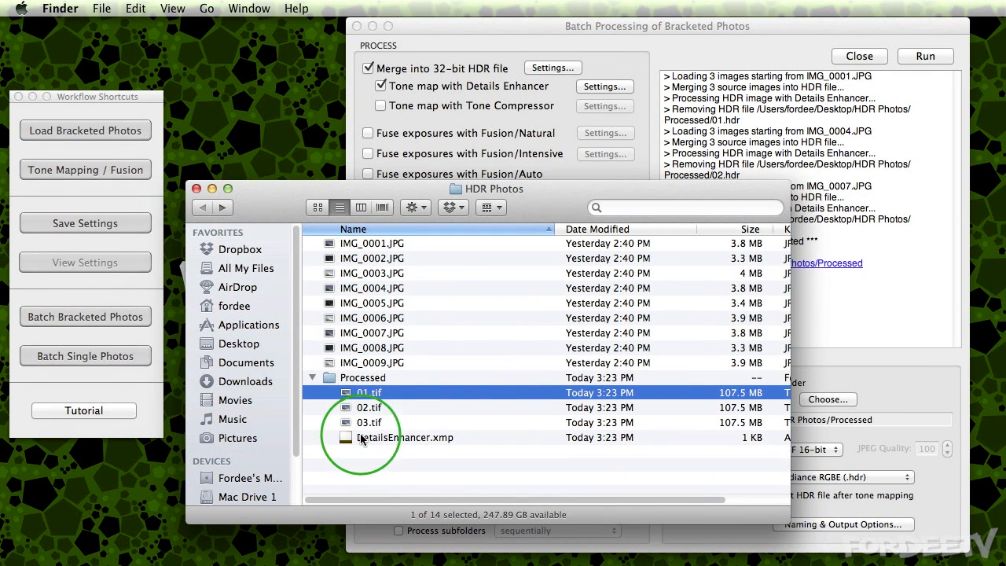
pyautogui.moveTo(339, 450)
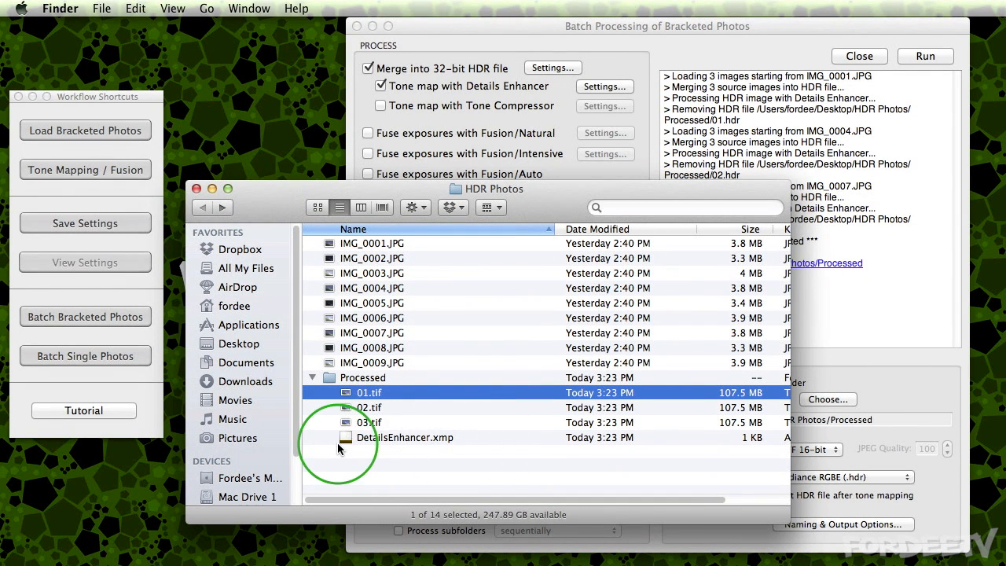
pyautogui.moveTo(355, 452)
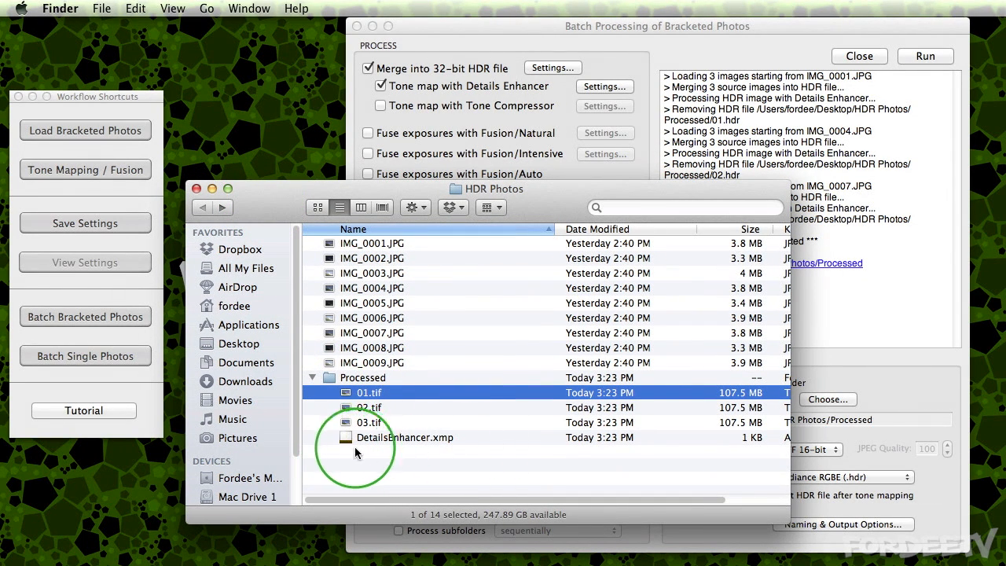
pyautogui.moveTo(348, 445)
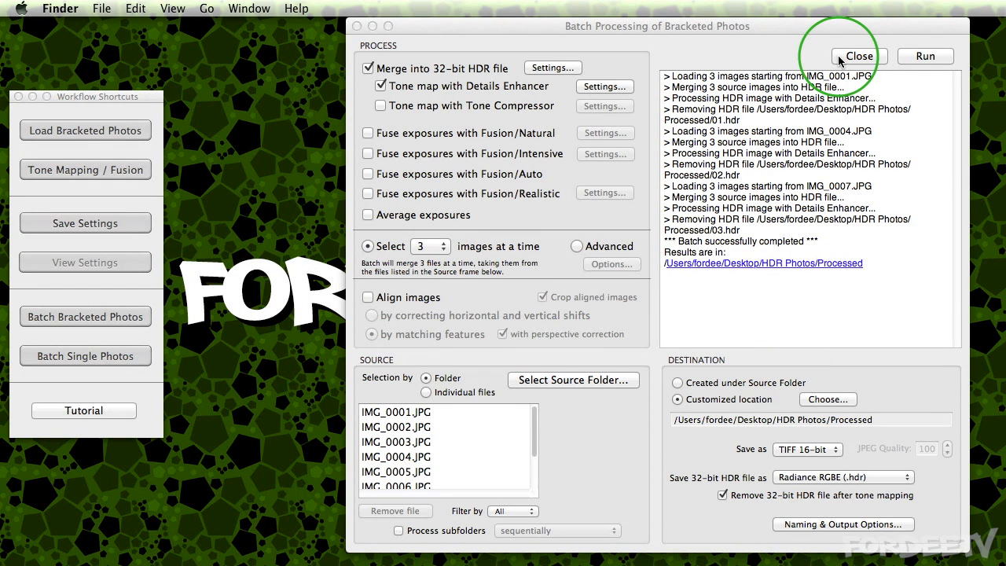
# Close the Batch Processing of Bracketed Photos window
pyautogui.click(859, 56)
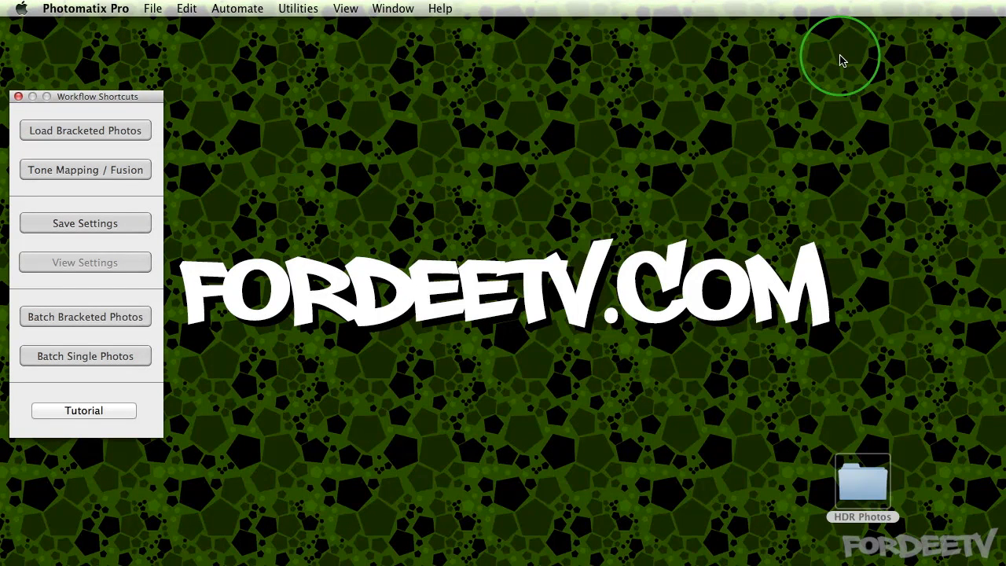
pyautogui.moveTo(88, 69)
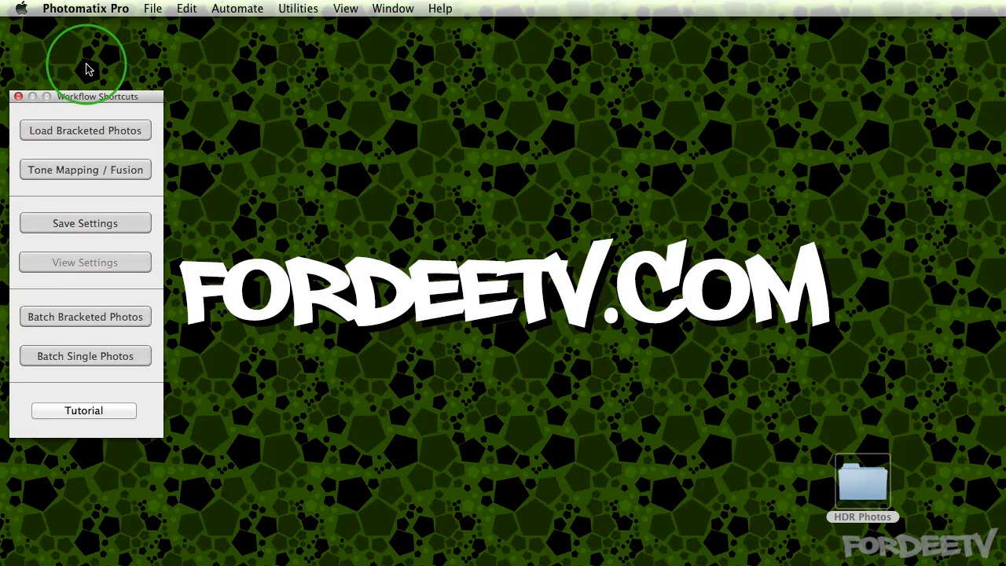